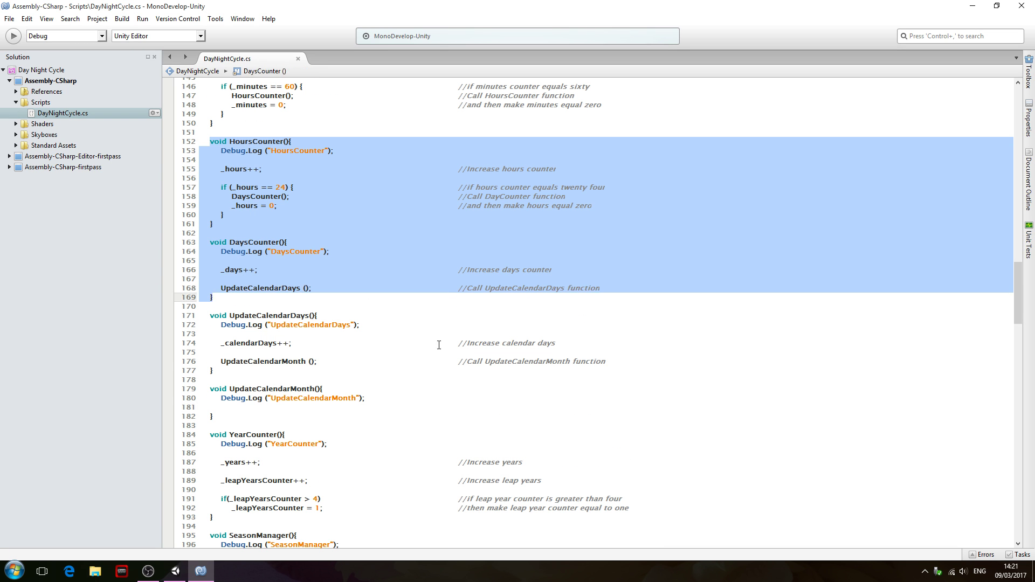
Add a blank line inside UpdateCalendarMonth after its Debug.Log call
{"action": "scroll", "scroll_direction": "down", "scroll_amount": 3}
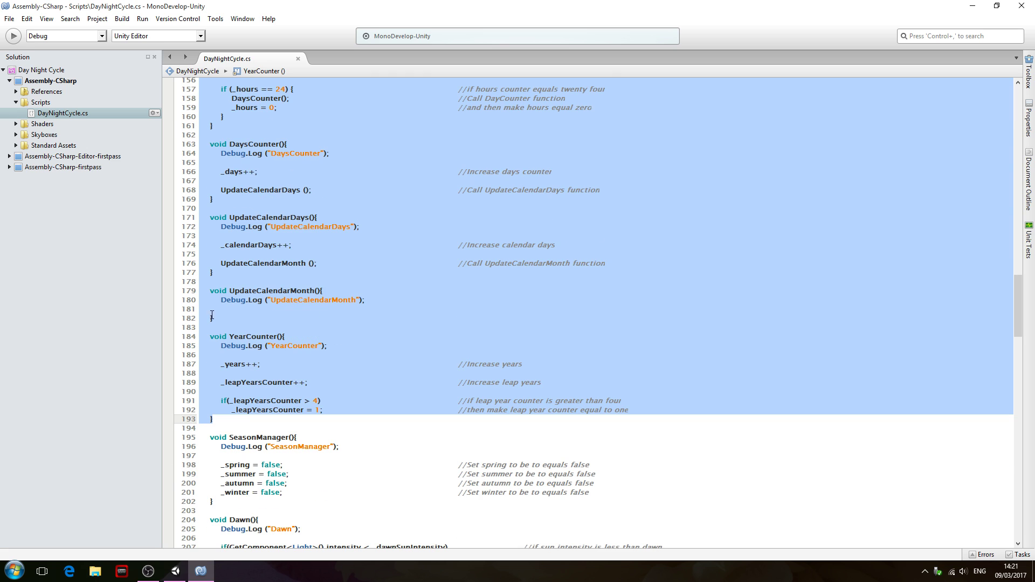
{"action": "left_click", "coordinate": [208, 291]}
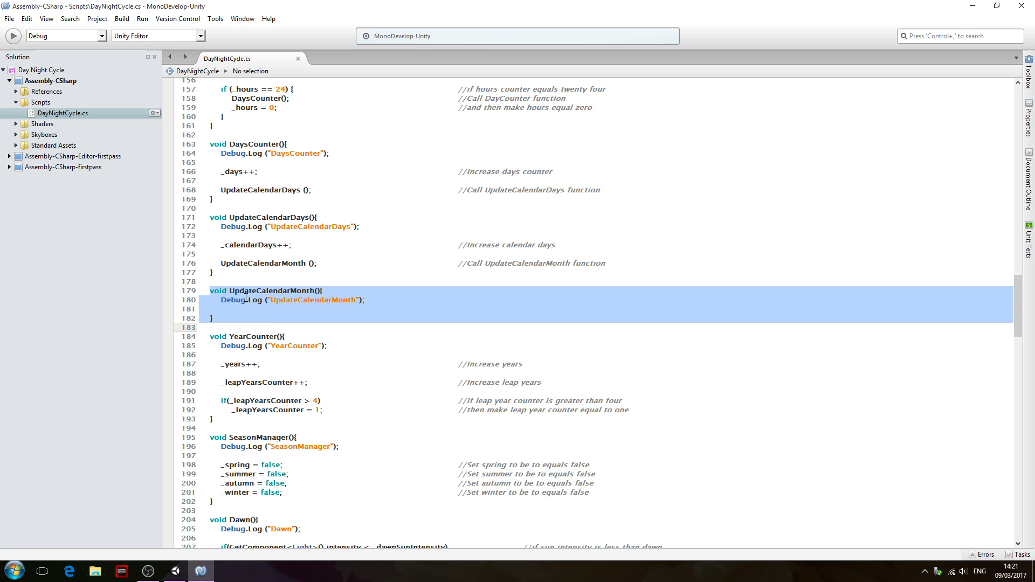
{"action": "mouse_move", "coordinate": [279, 311]}
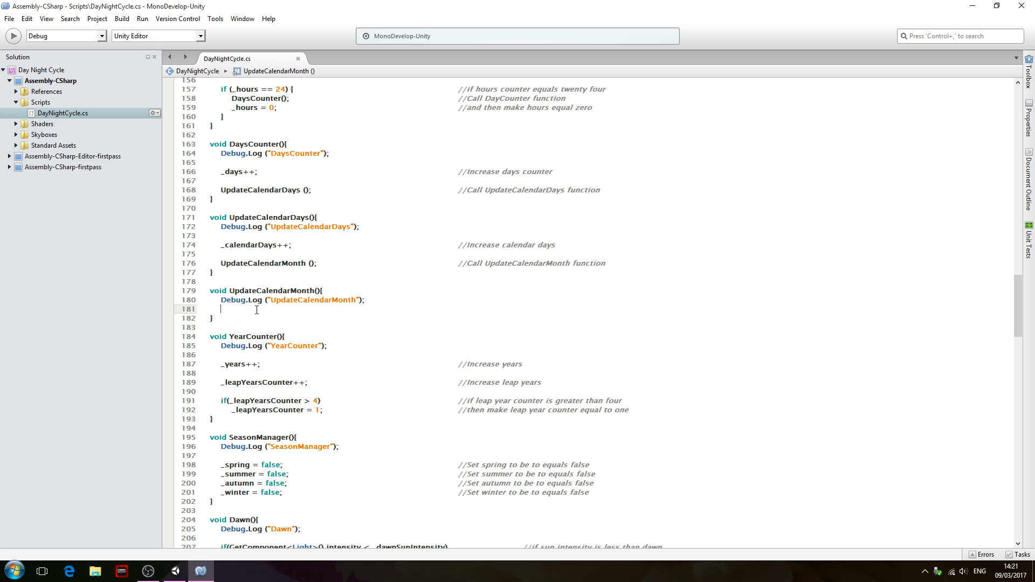
{"action": "key", "text": "enter"}
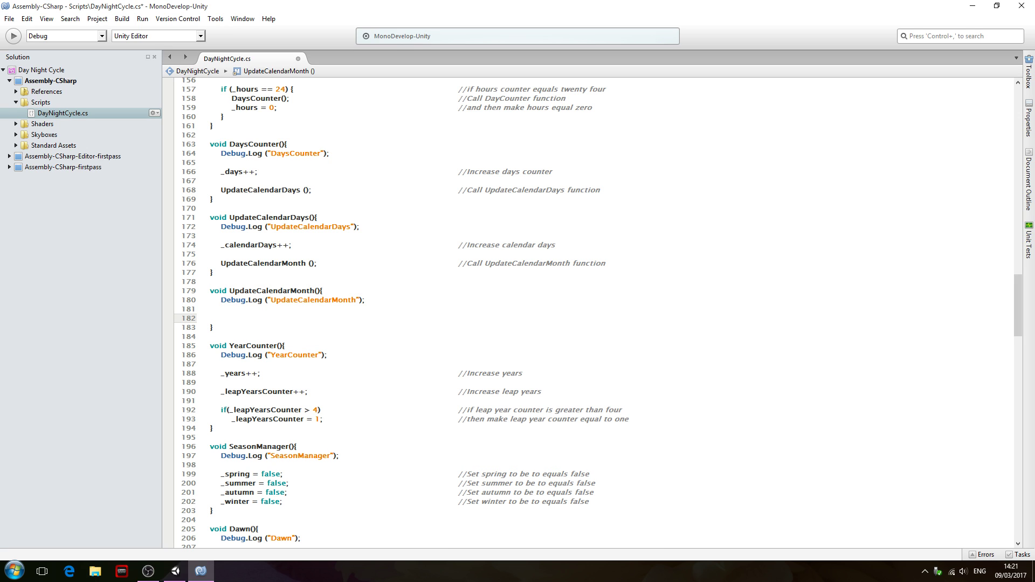
Begin the condition if (_january == true, correcting a mistyped month name
{"action": "left_click", "coordinate": [221, 318]}
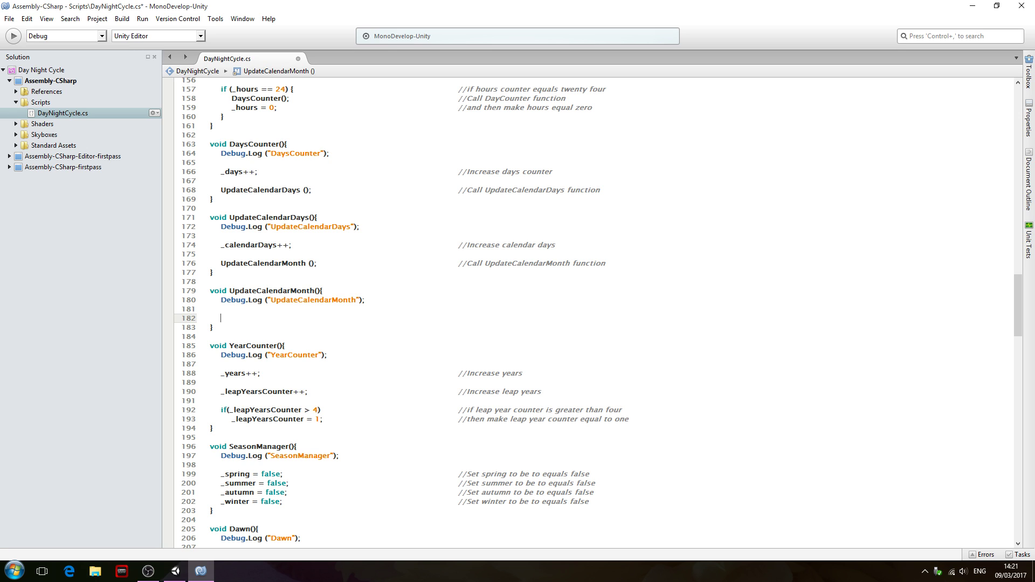
{"action": "type", "text": "if"}
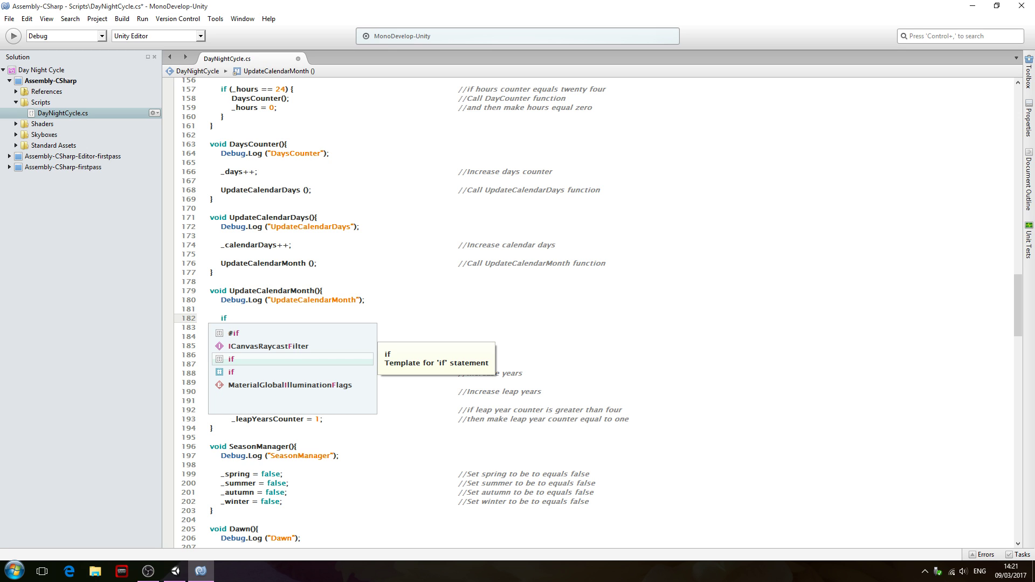
{"action": "type", "text": "(_may"}
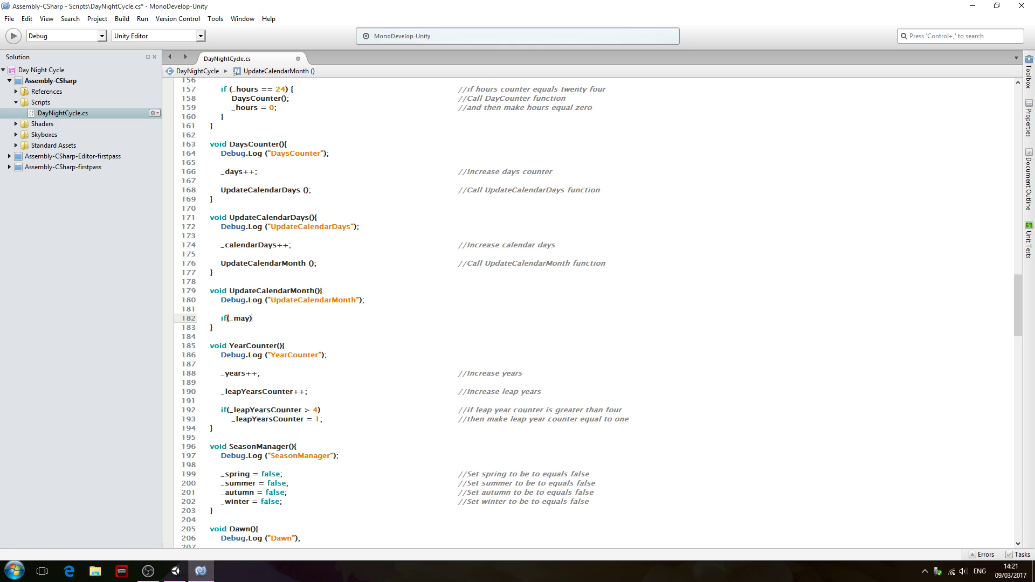
{"action": "key", "text": "BackSpace"}
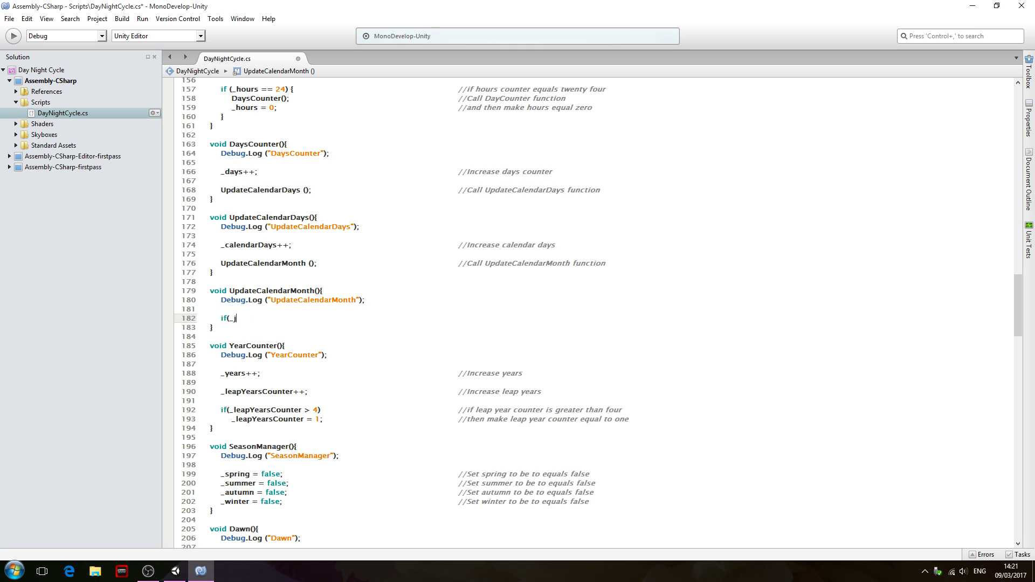
{"action": "type", "text": "anuary"}
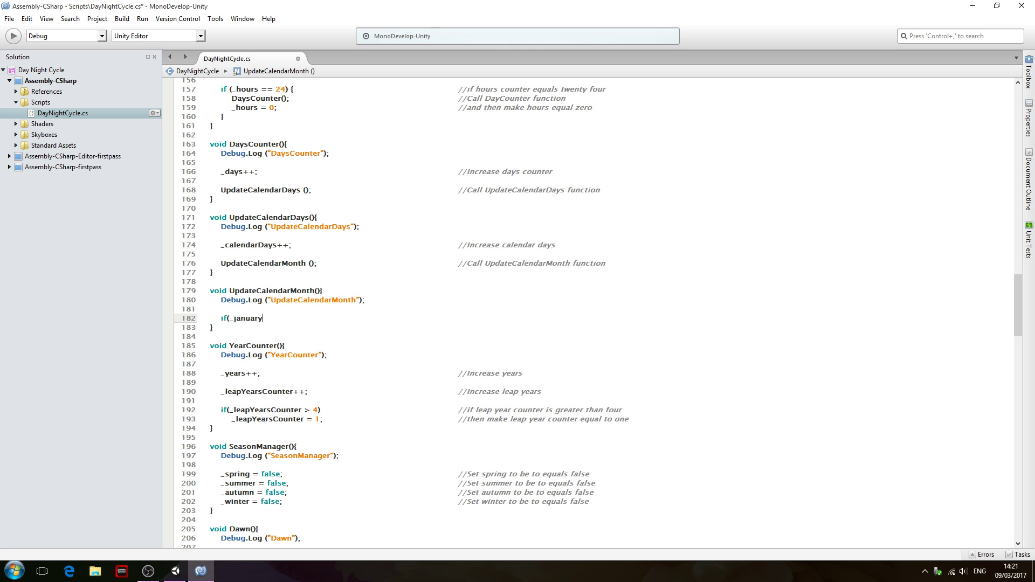
{"action": "type", "text": "=="}
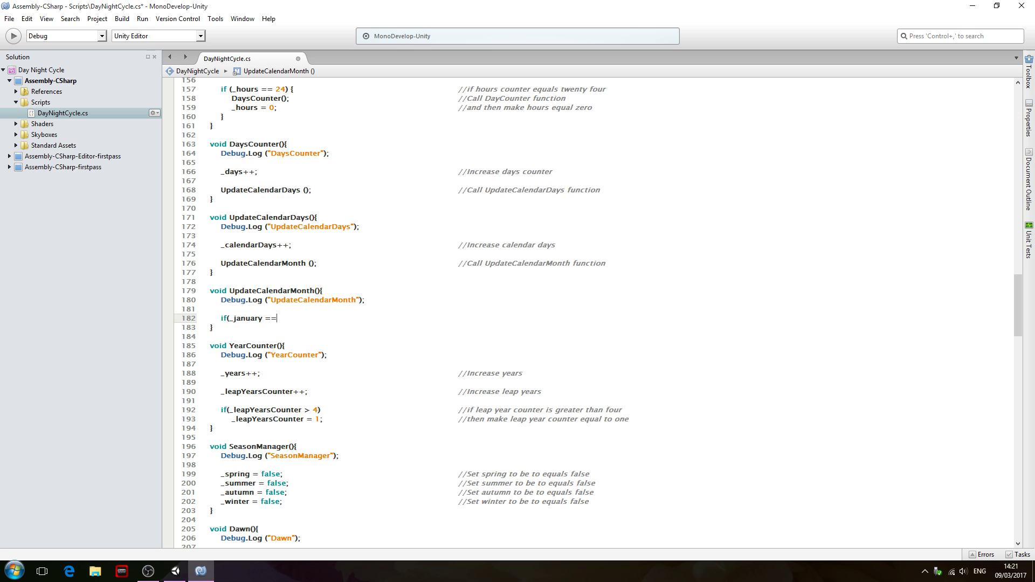
{"action": "type", "text": "true"}
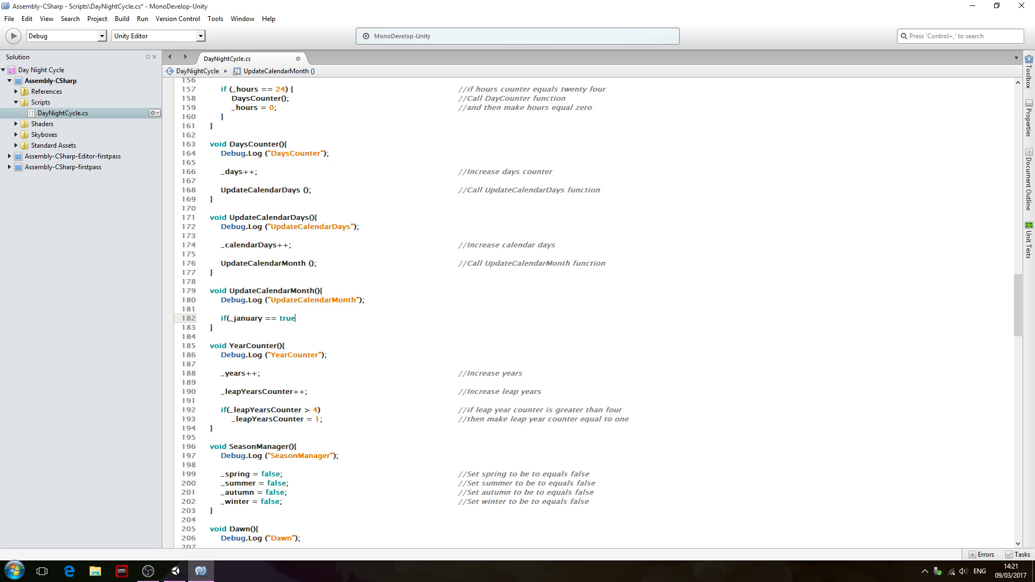
Finish the condition with && _calendarDays > 31 and move to the end of the line
{"action": "type", "text": "&&"}
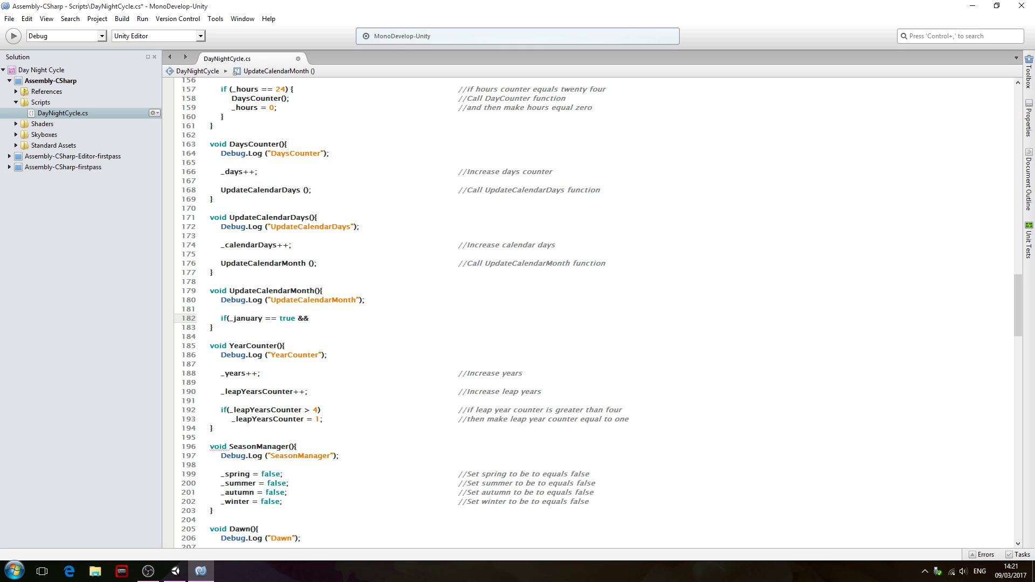
{"action": "type", "text": "_calendarDays"}
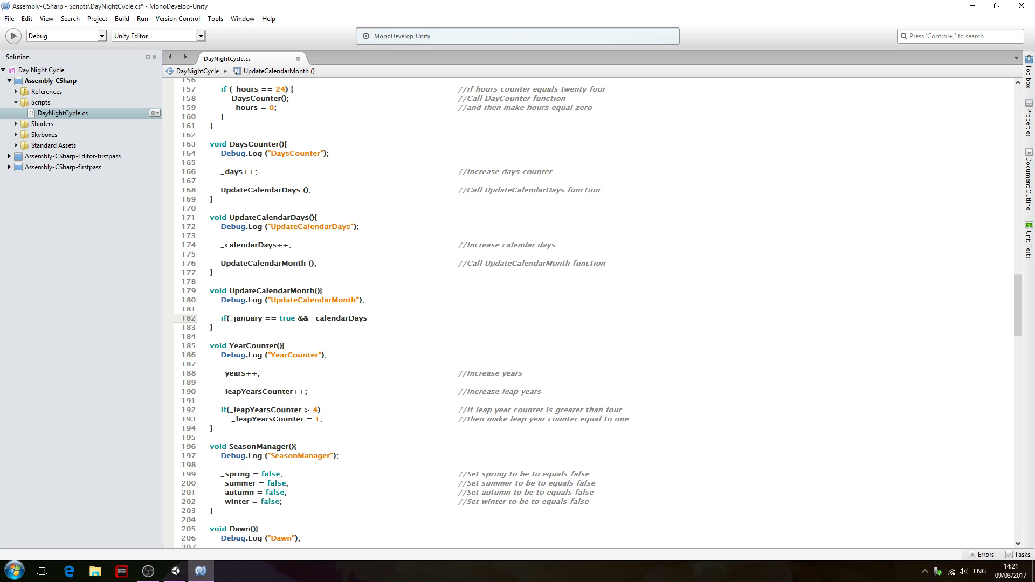
{"action": "type", "text": ">31"}
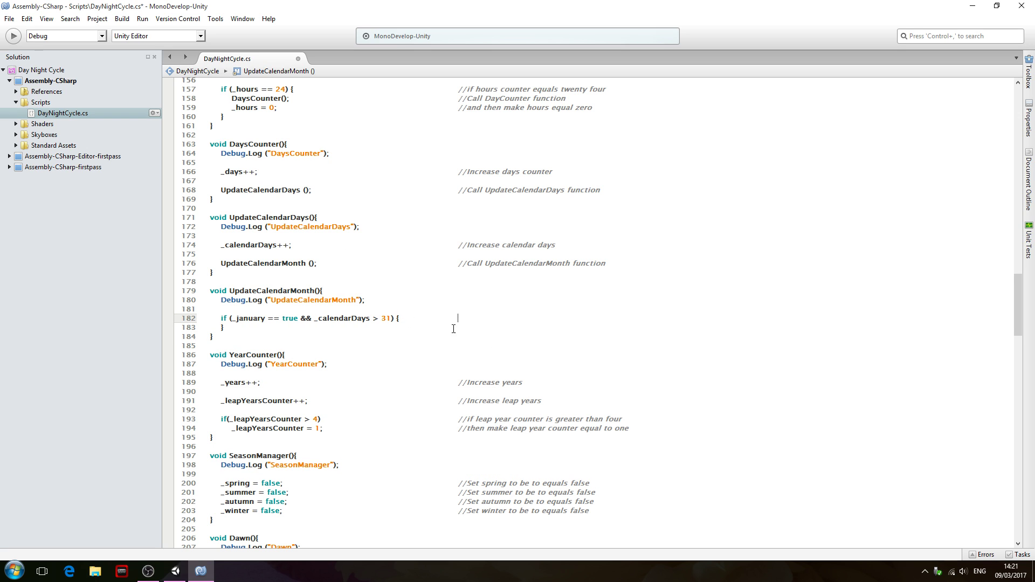
{"action": "double_click", "coordinate": [249, 318]}
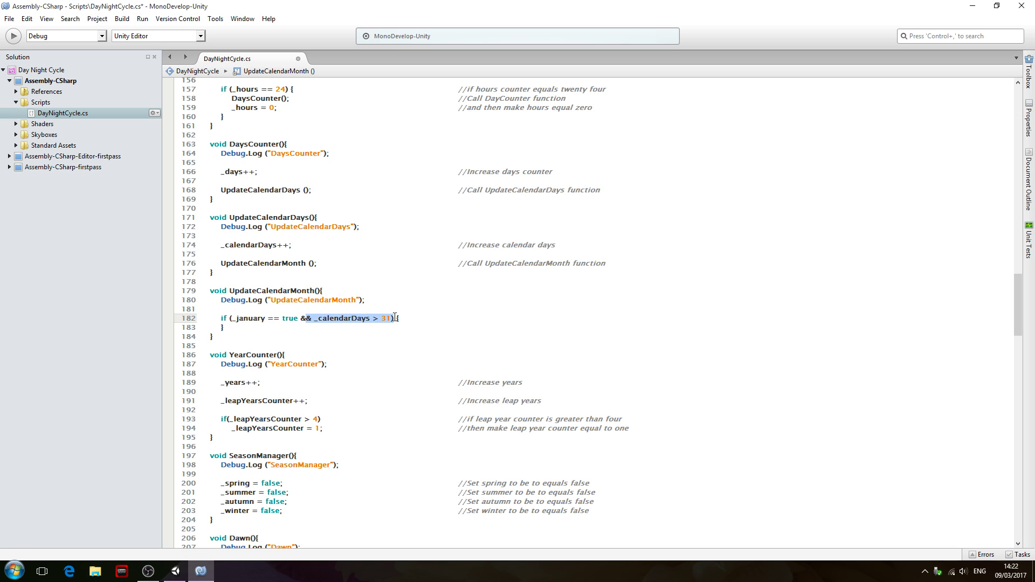
{"action": "left_click", "coordinate": [504, 326]}
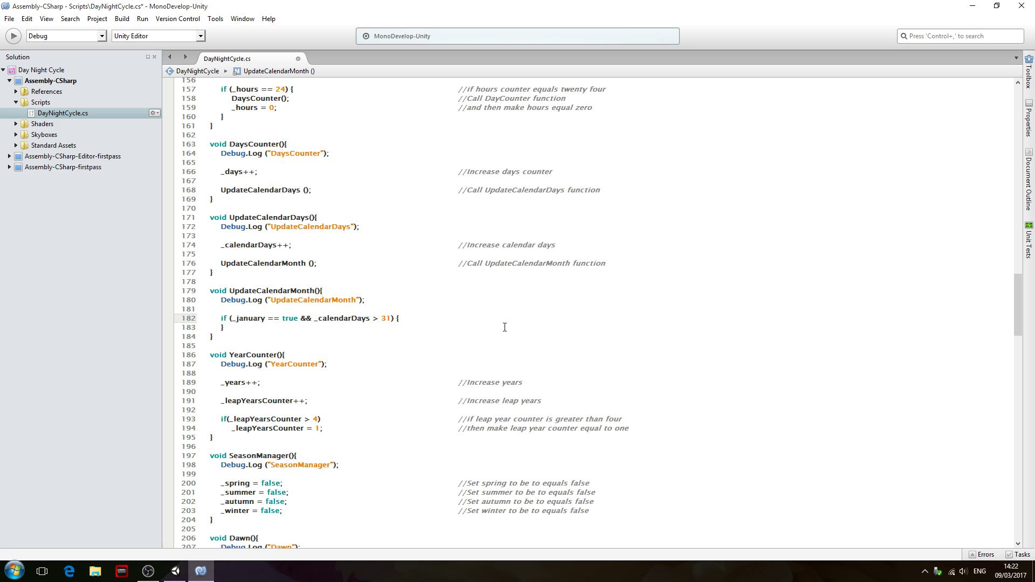
Add the comment //if we are in january and calendar days is greater than 31
{"action": "type", "text": "//if we are in january and"}
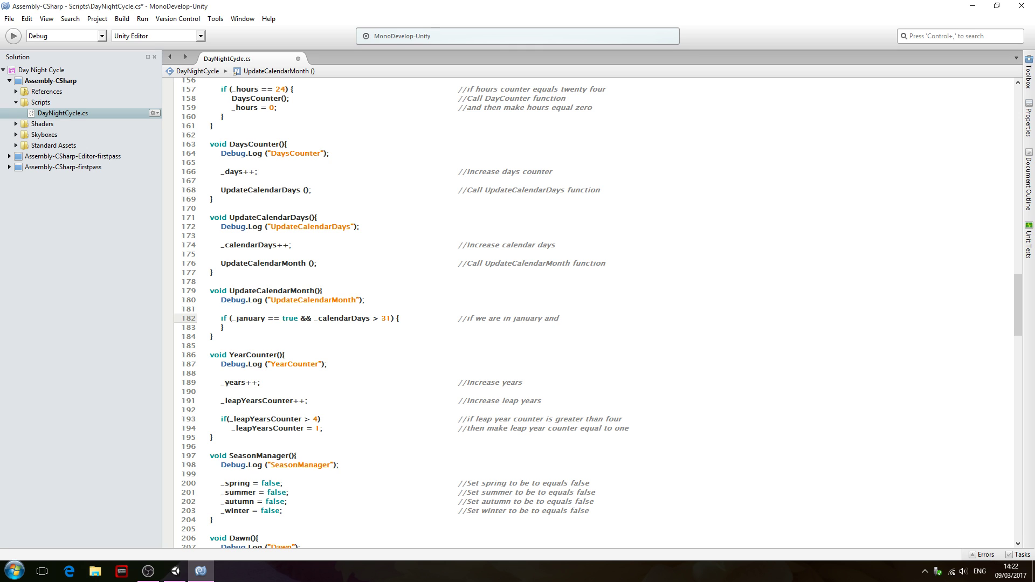
{"action": "type", "text": "calendar d"}
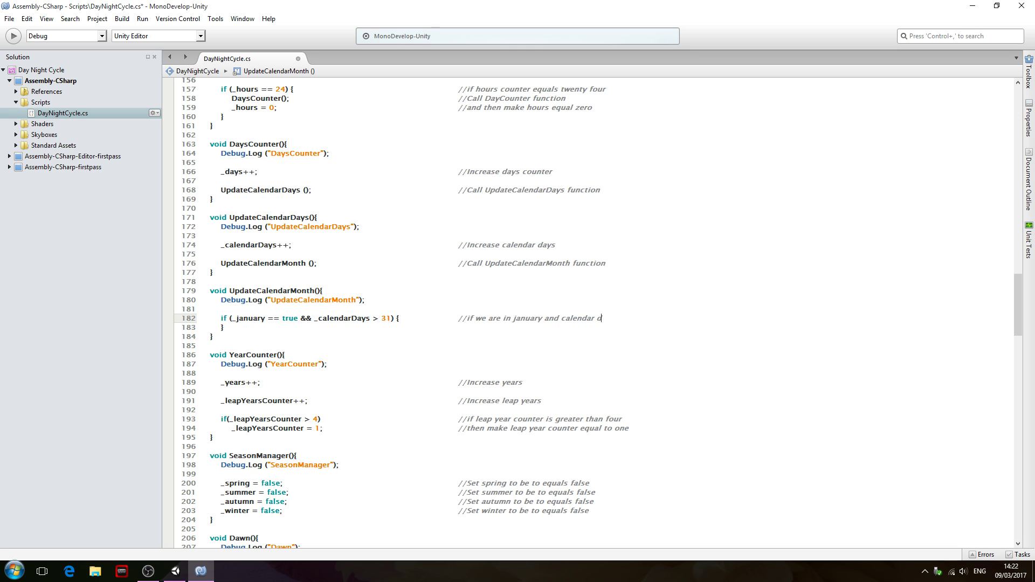
{"action": "type", "text": "is"}
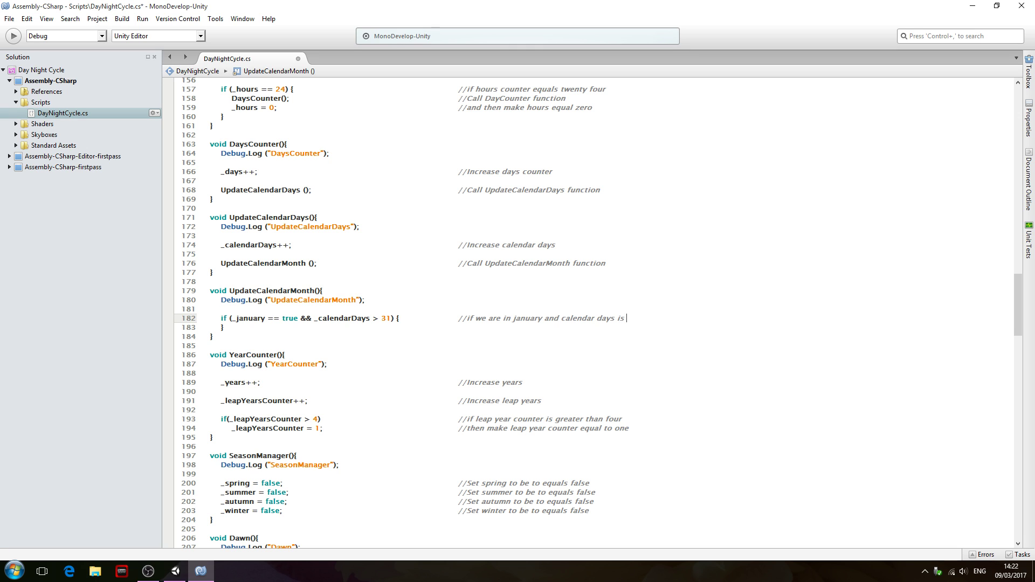
{"action": "type", "text": "greater t"}
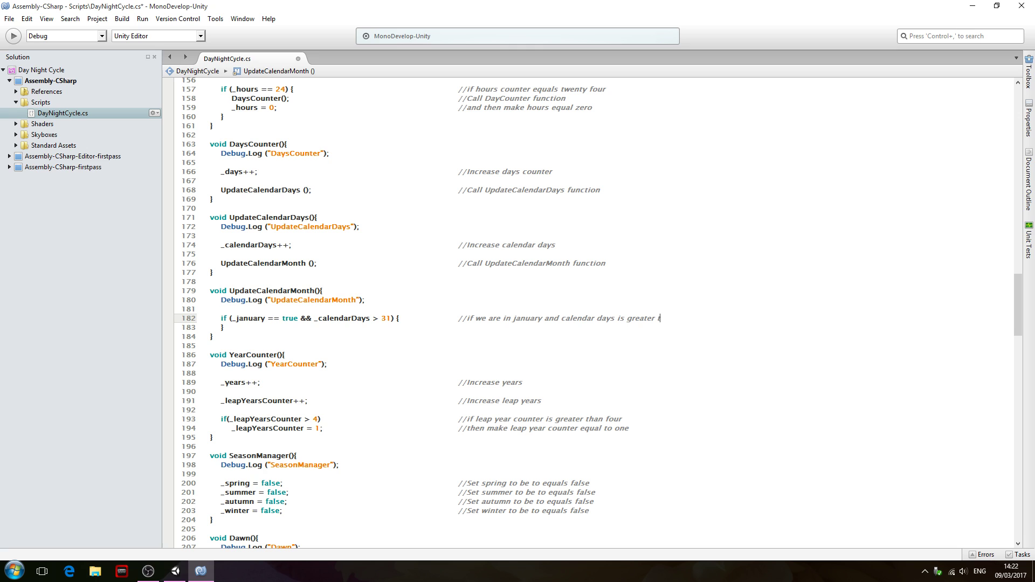
{"action": "type", "text": "han 31"}
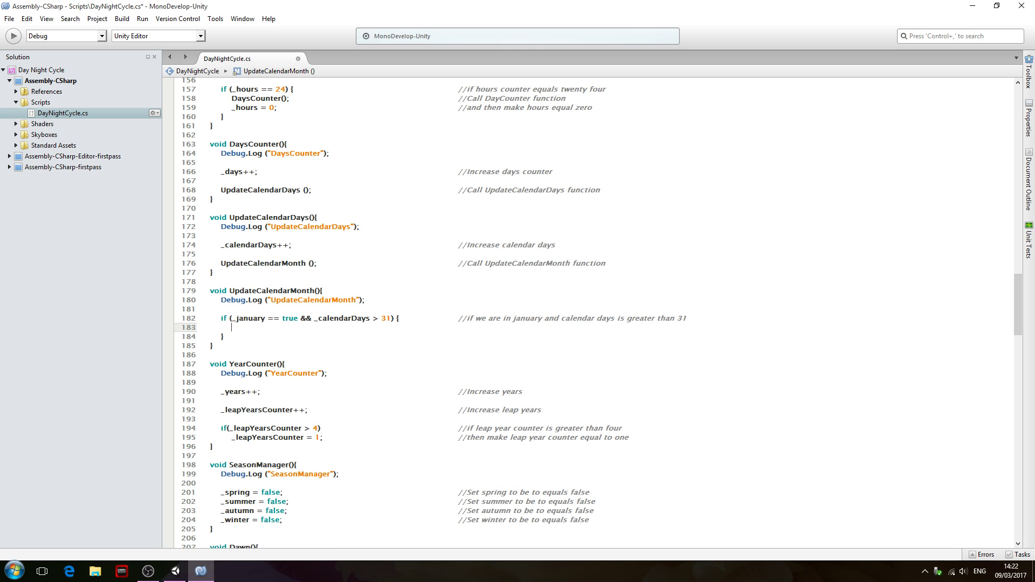
Add _january = false; with a comment about setting January to false
{"action": "type", "text": "_january = false;"}
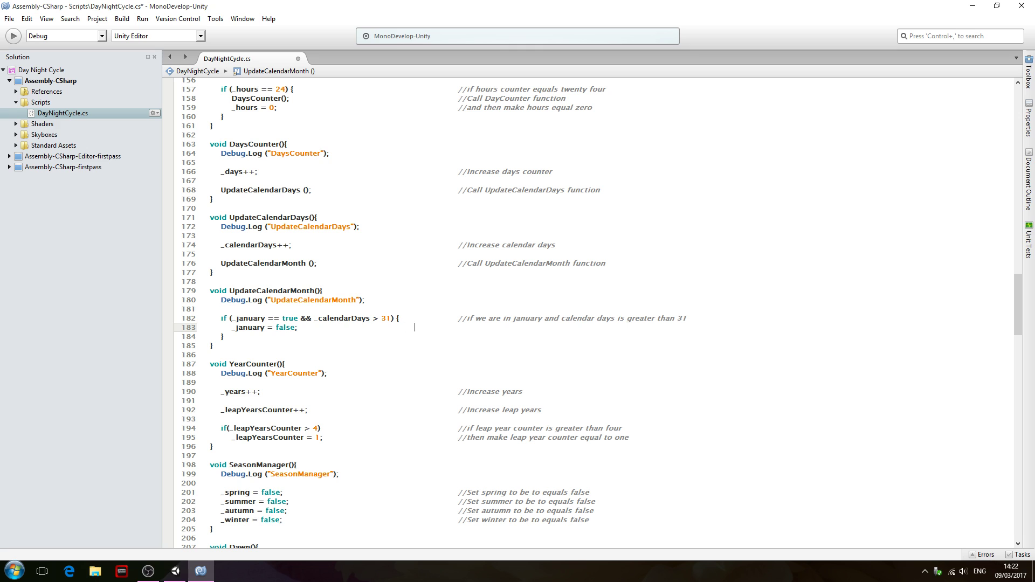
{"action": "type", "text": "//"}
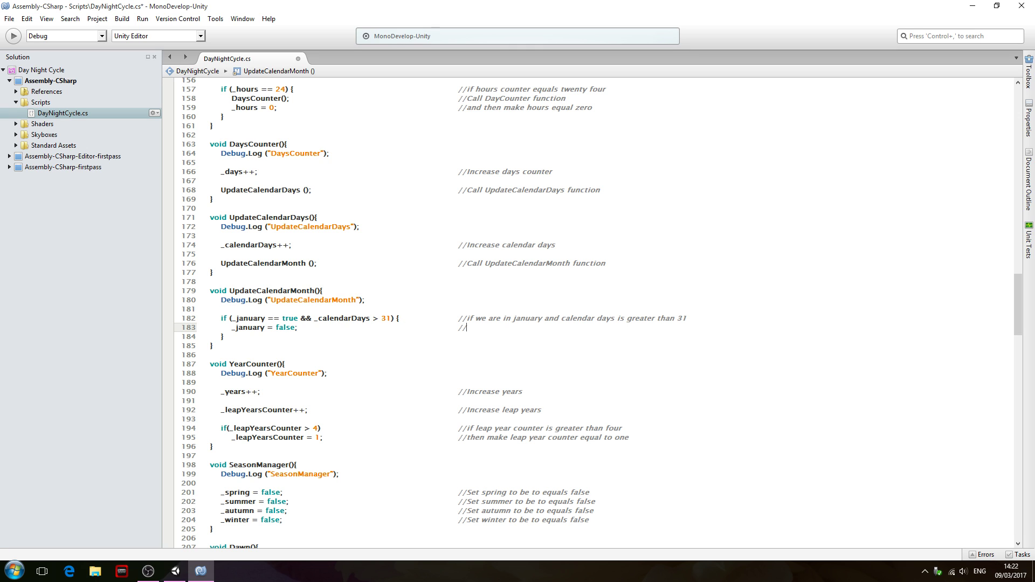
{"action": "type", "text": "then set"}
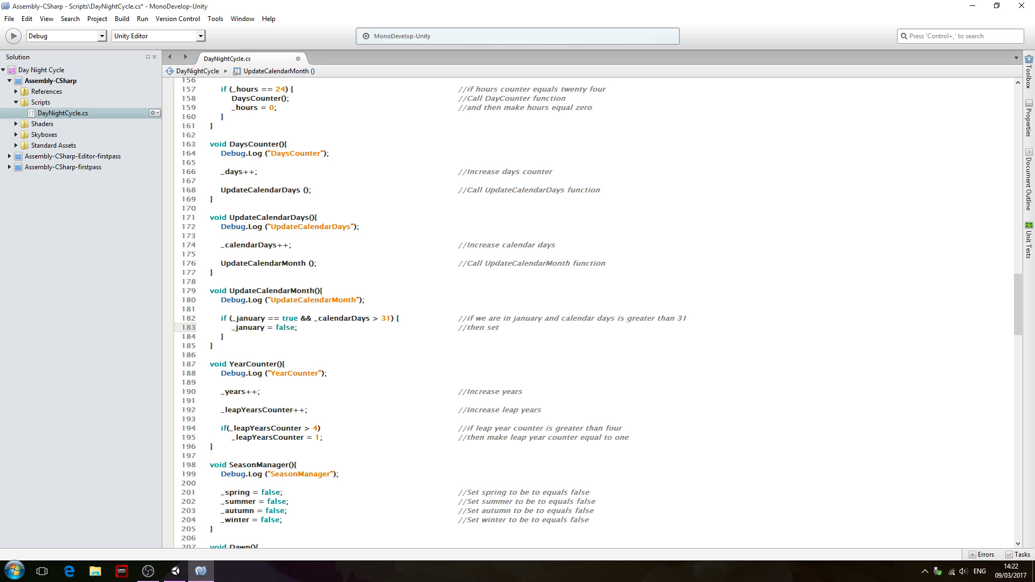
{"action": "type", "text": "January"}
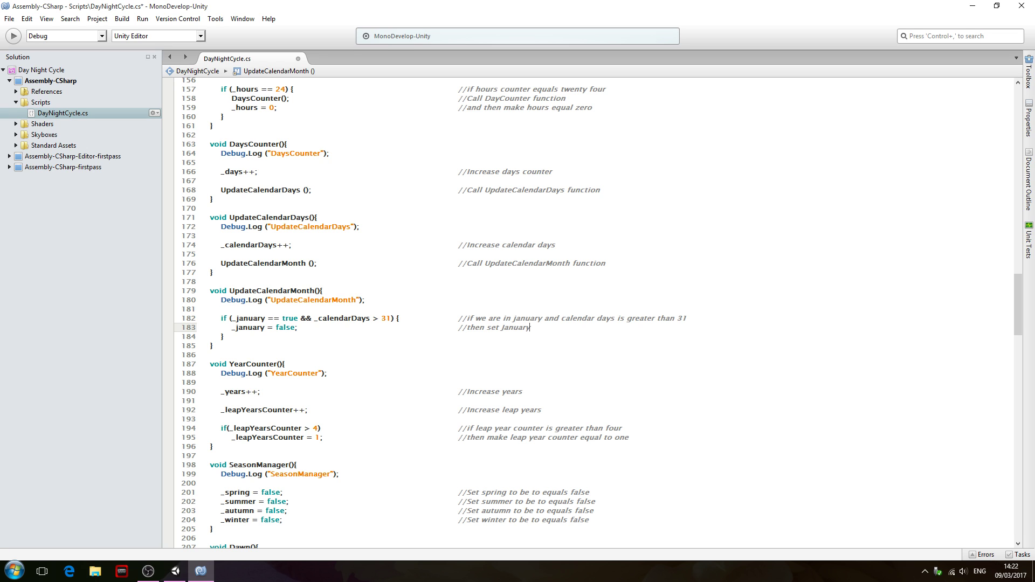
{"action": "type", "text": "to false"}
{"action": "type", "text": "_"}
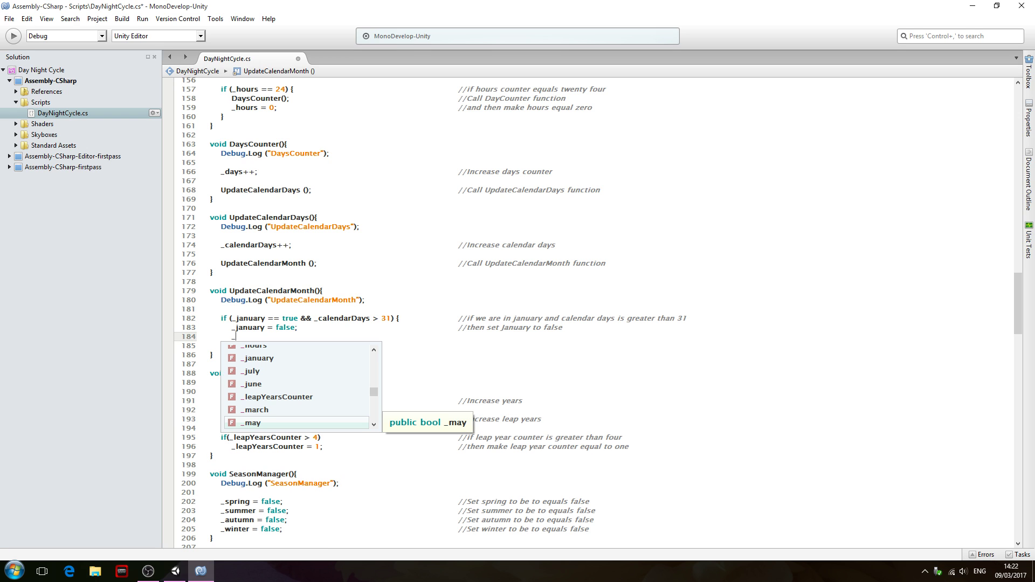
Add _february = true; commented //and set February to true
{"action": "type", "text": "february ="}
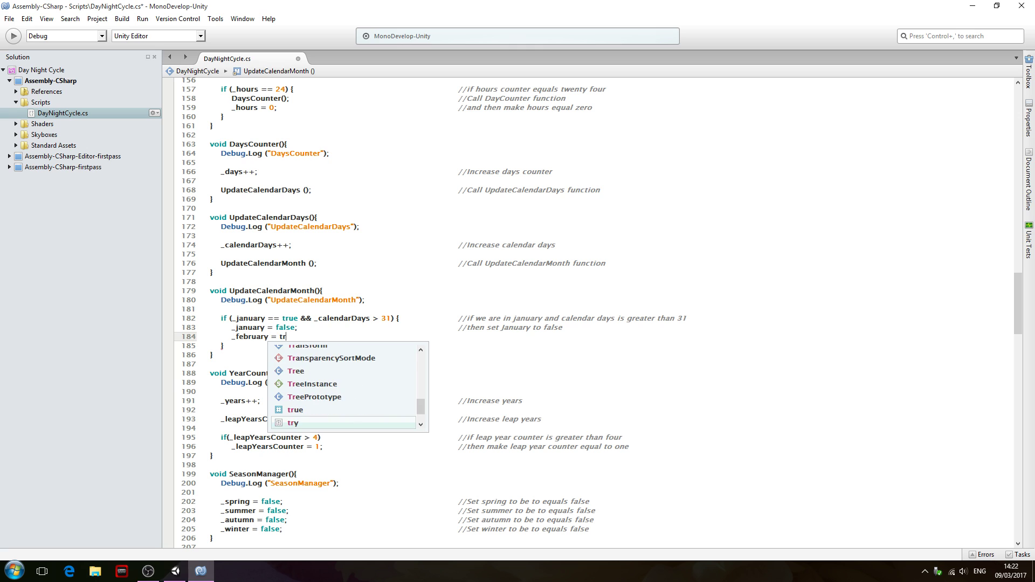
{"action": "type", "text": "true;"}
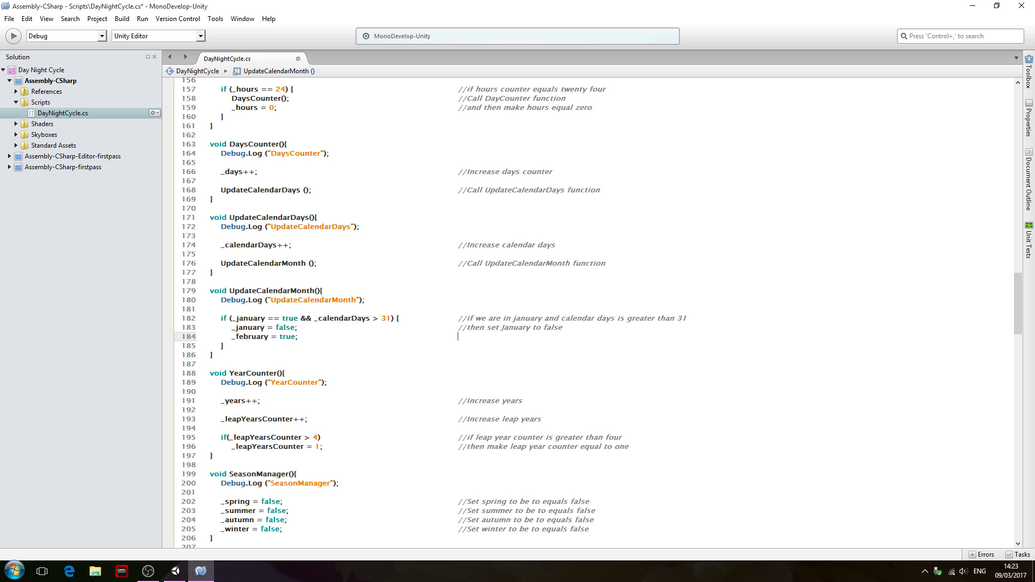
{"action": "type", "text": "//and s"}
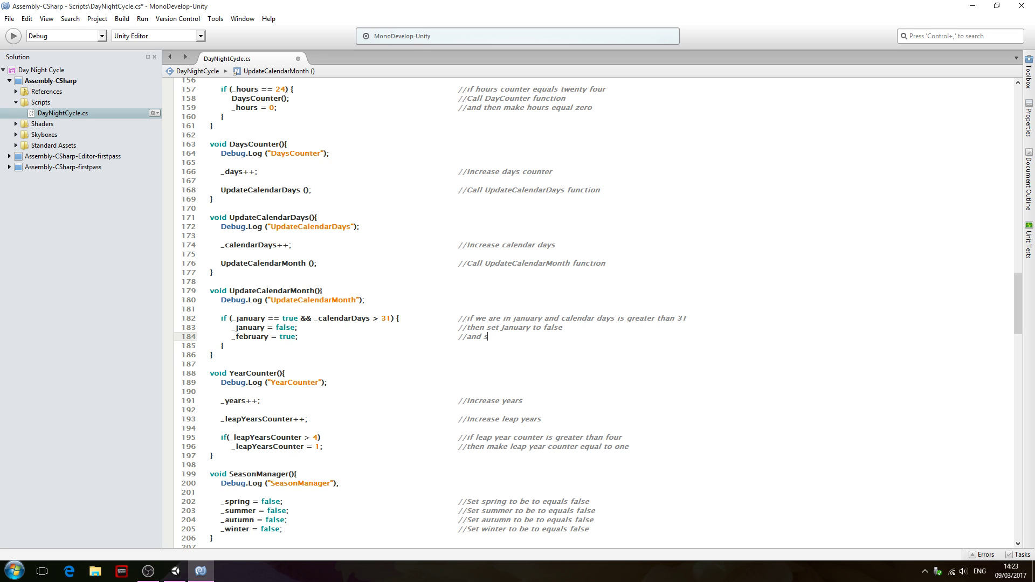
{"action": "type", "text": "set Feb"}
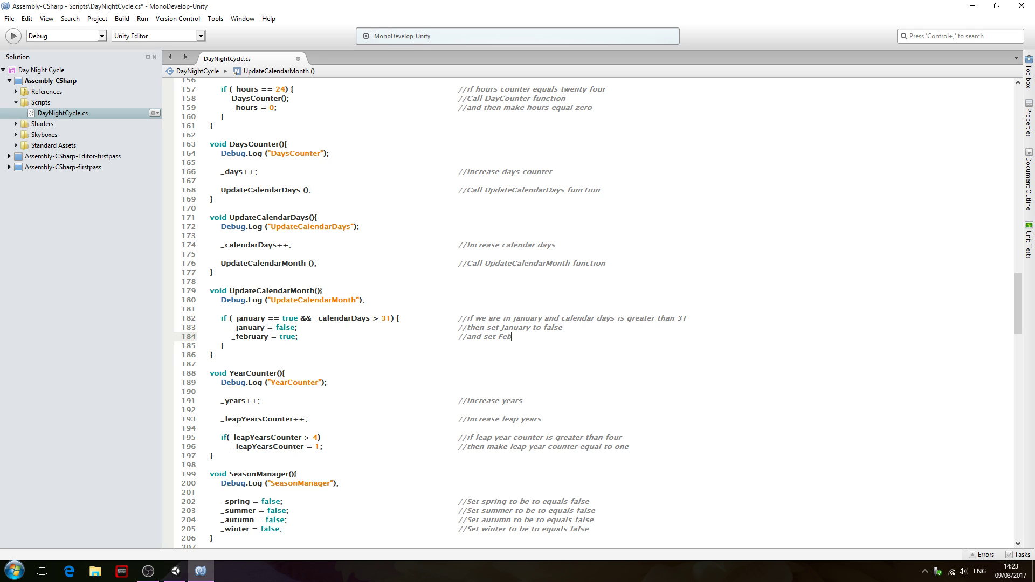
{"action": "type", "text": "ruary"}
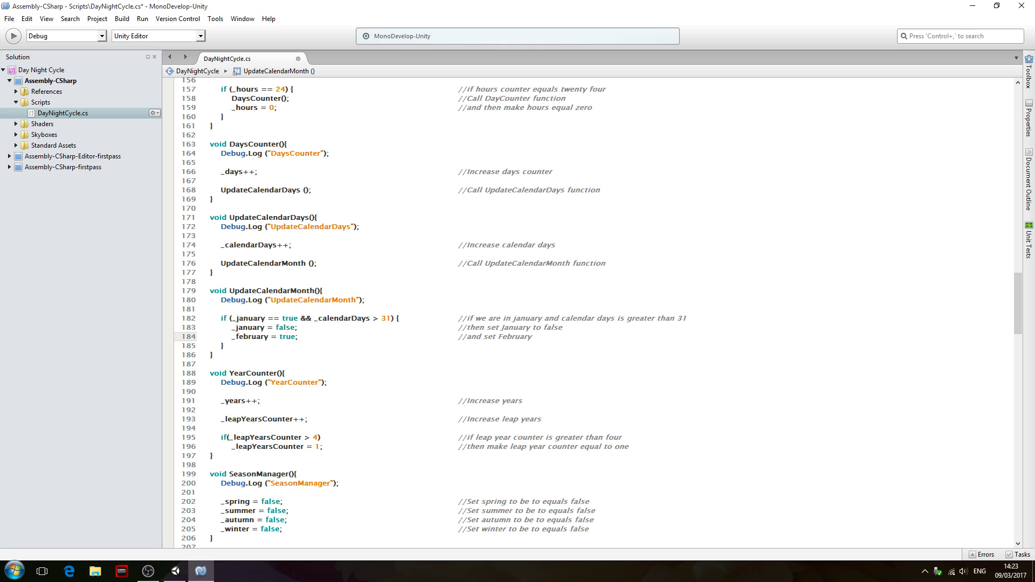
{"action": "type", "text": "to tru"}
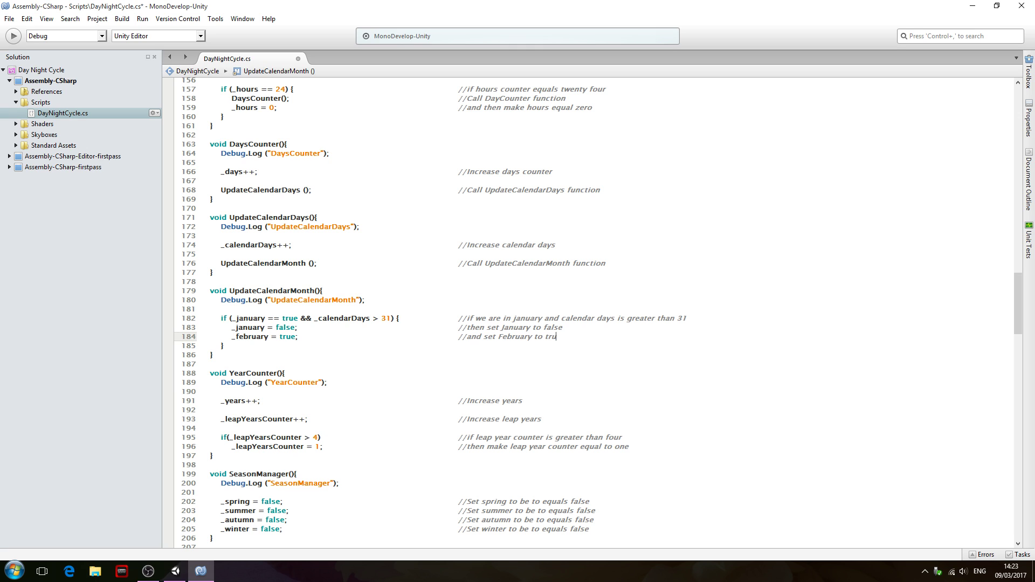
{"action": "key", "text": "enter"}
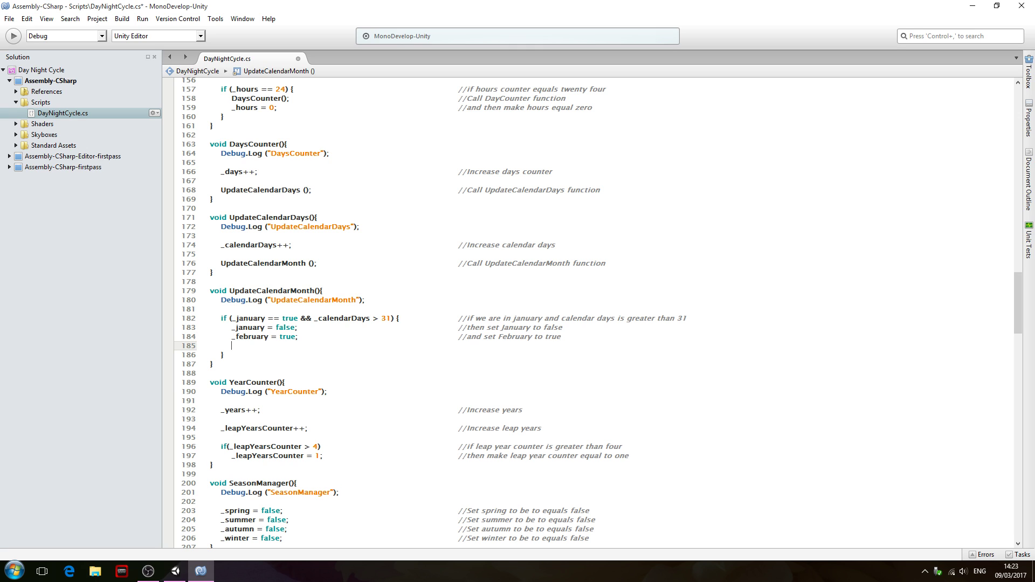
Add _calendarDays = 1; commented //and make calendar days equal one (first of the new month of February)
{"action": "type", "text": "_calendarDays ="}
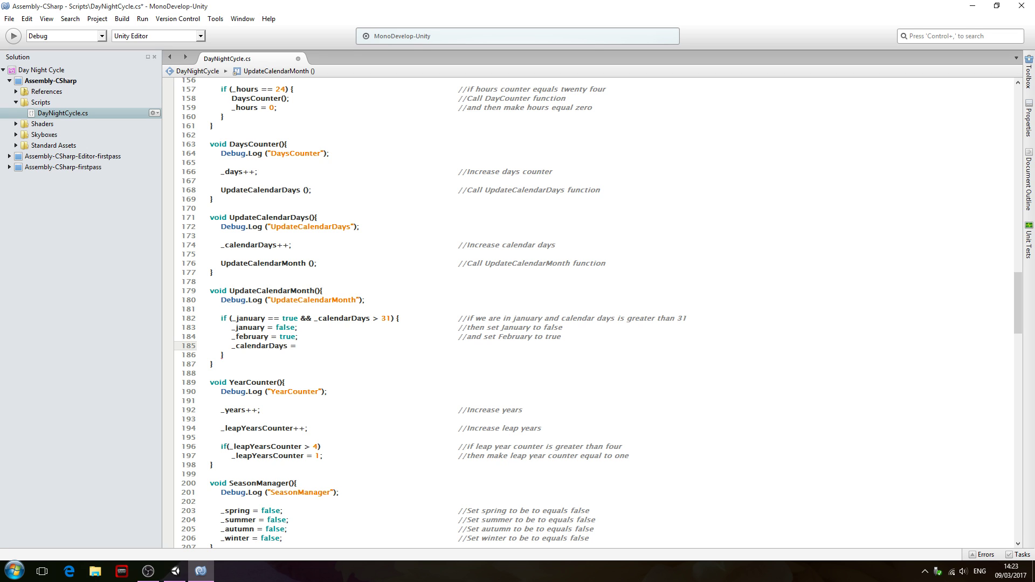
{"action": "type", "text": "1;"}
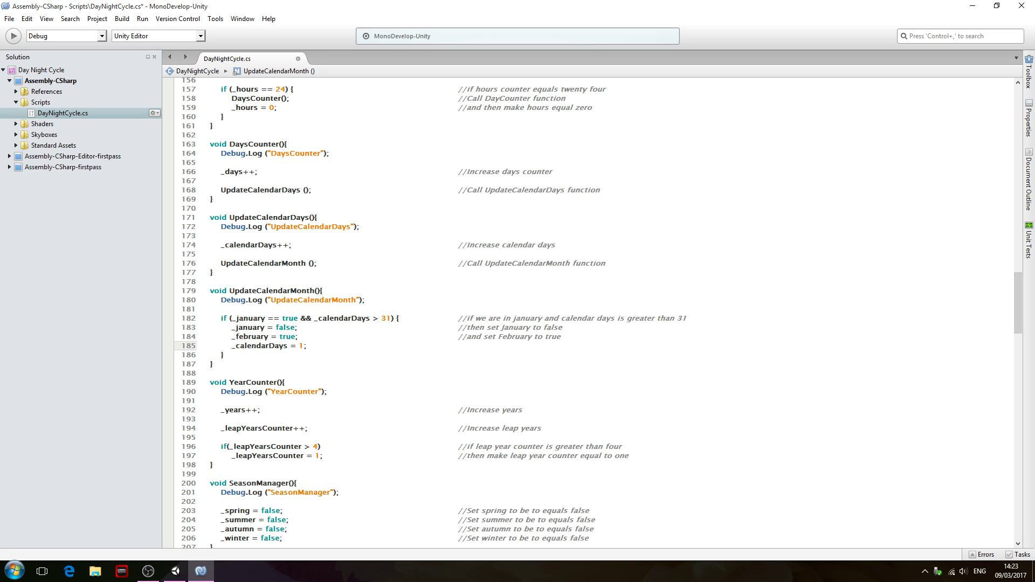
{"action": "type", "text": "//and make"}
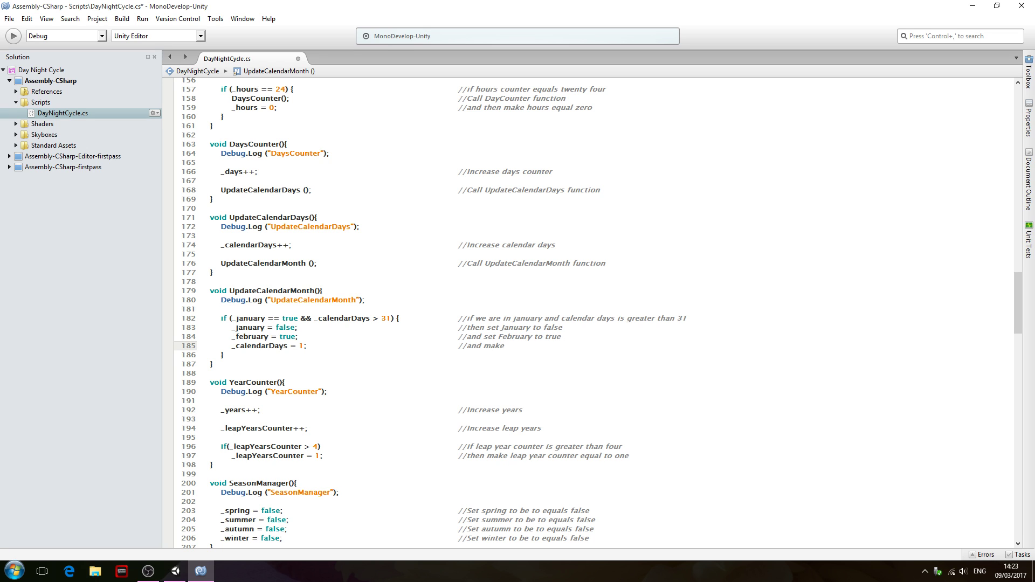
{"action": "type", "text": "calendar days"}
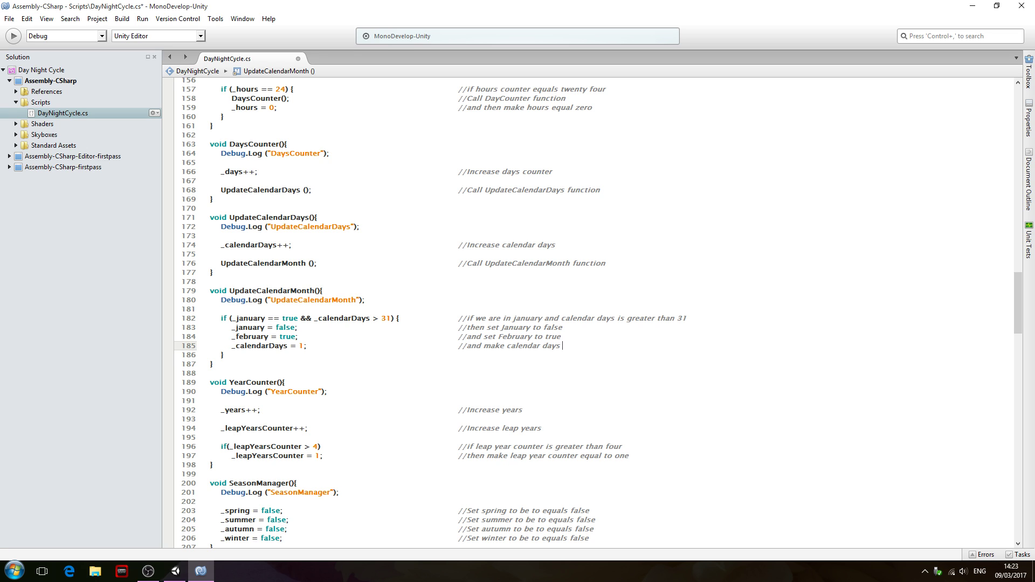
{"action": "type", "text": "equal"}
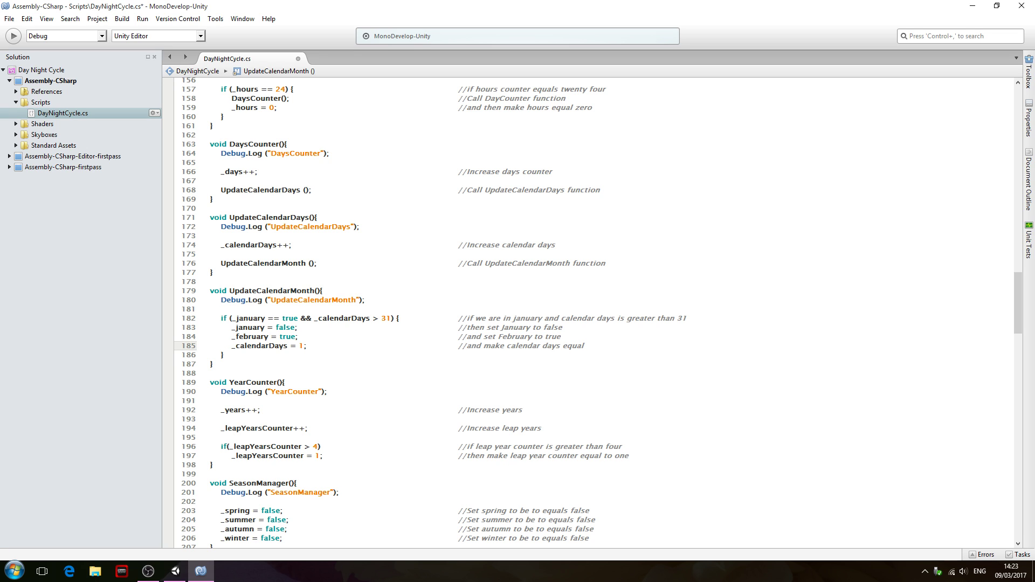
{"action": "type", "text": "one (first on"}
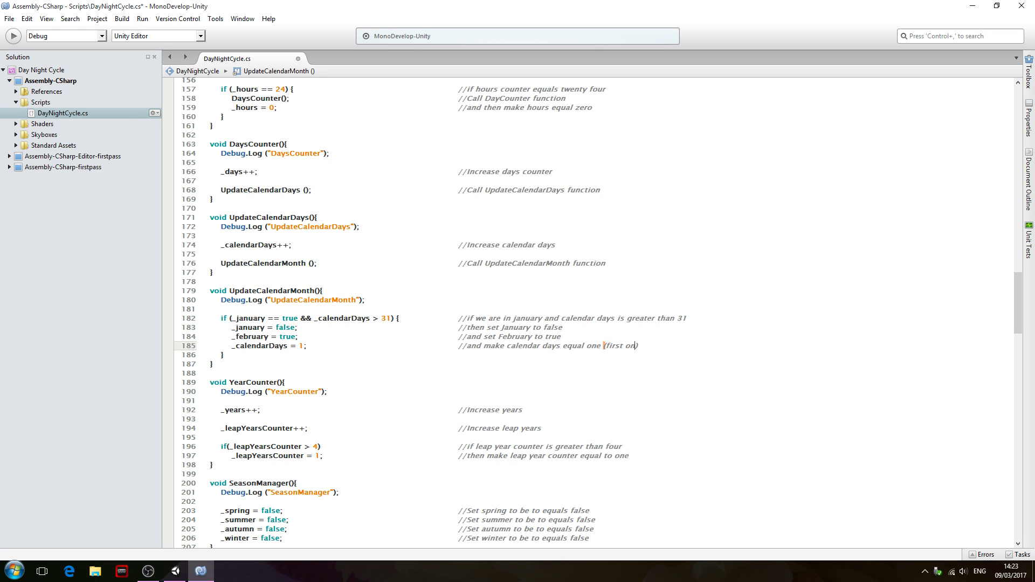
{"action": "type", "text": "of the"}
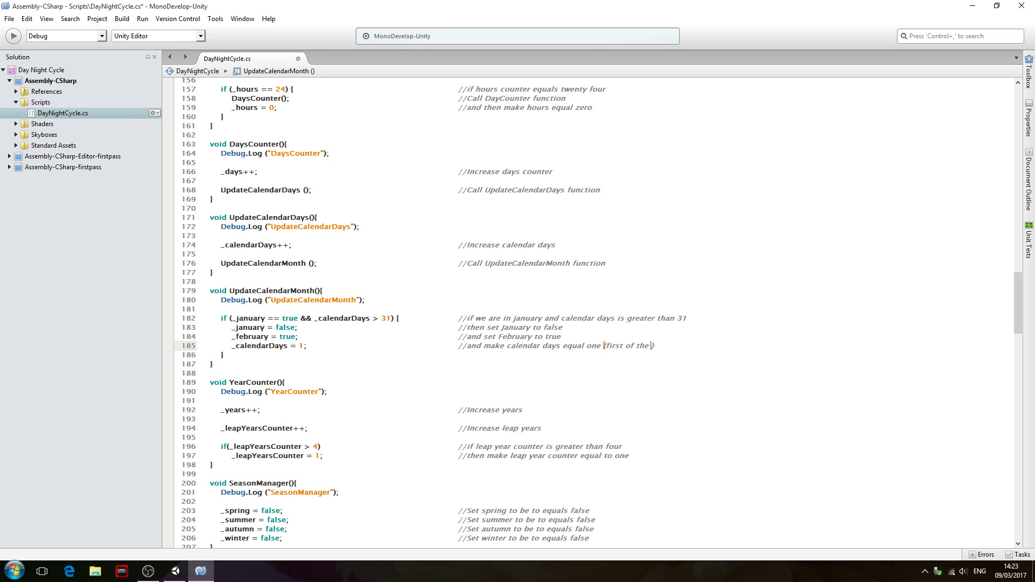
{"action": "type", "text": "new month of Febryuary"}
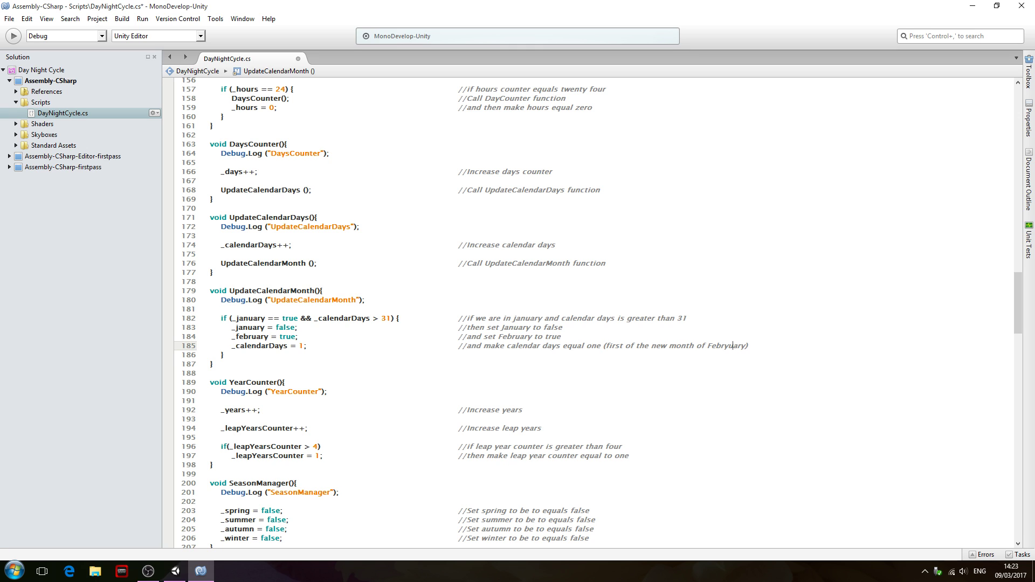
{"action": "mouse_move", "coordinate": [495, 328]}
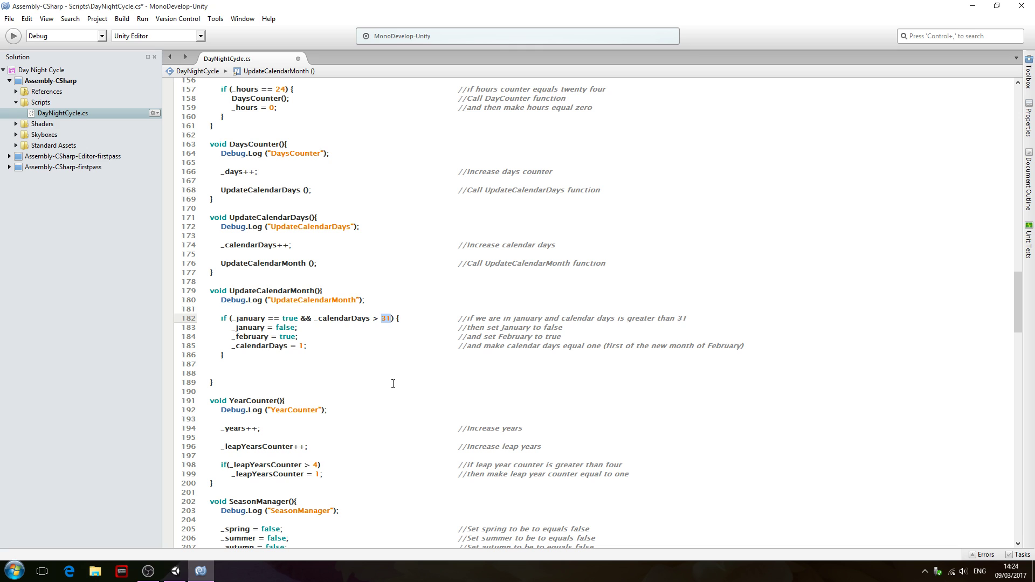
{"action": "mouse_move", "coordinate": [382, 327]}
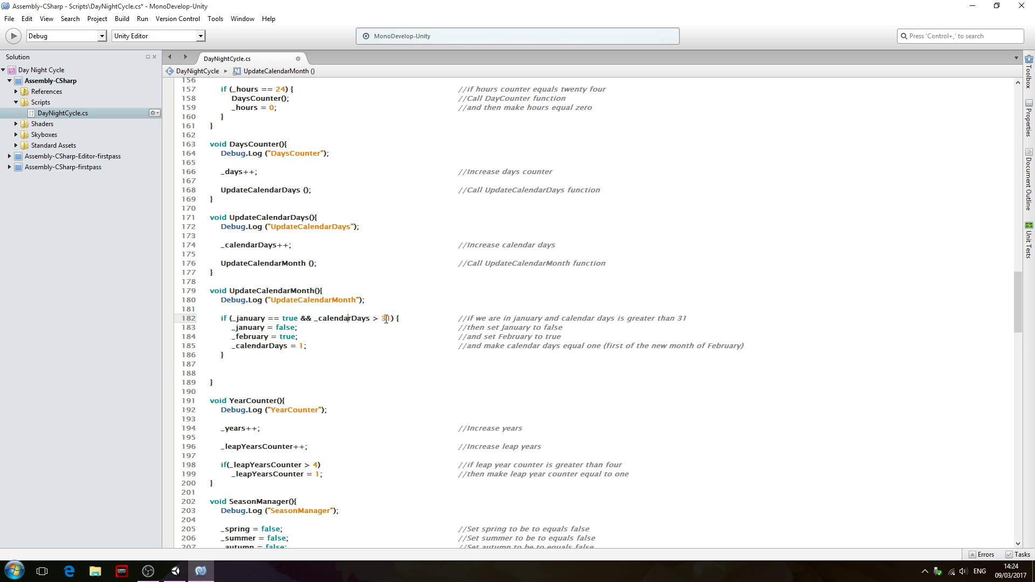
Highlight the value 31 and the calendar days term in the January condition
{"action": "double_click", "coordinate": [385, 318]}
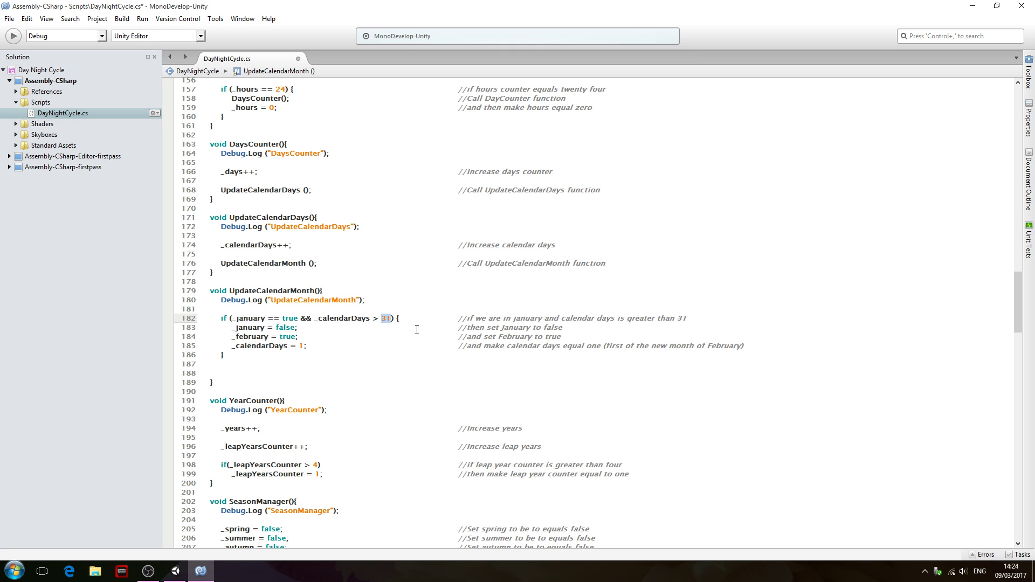
{"action": "double_click", "coordinate": [248, 327]}
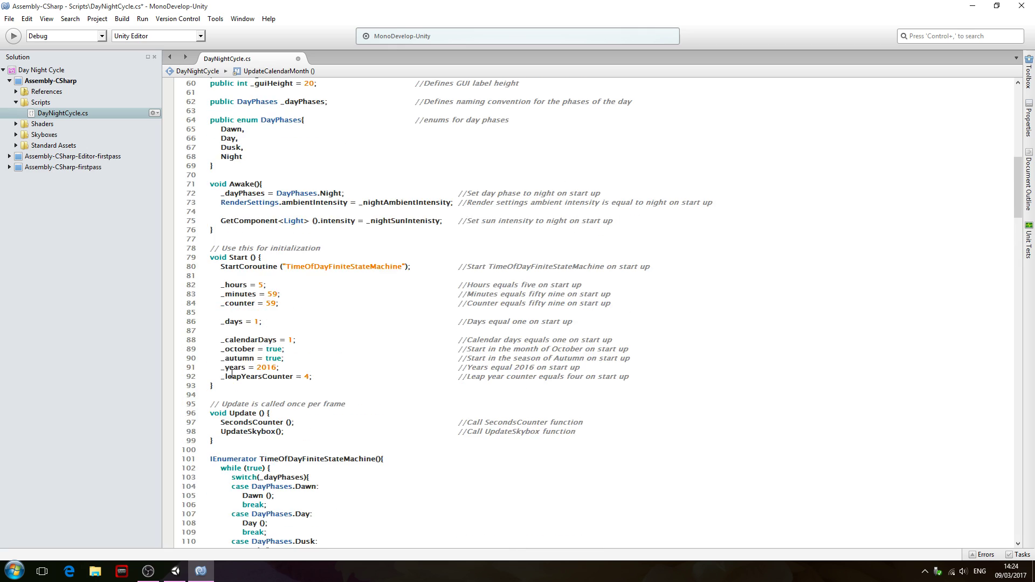
{"action": "scroll", "scroll_direction": "up", "scroll_amount": 3}
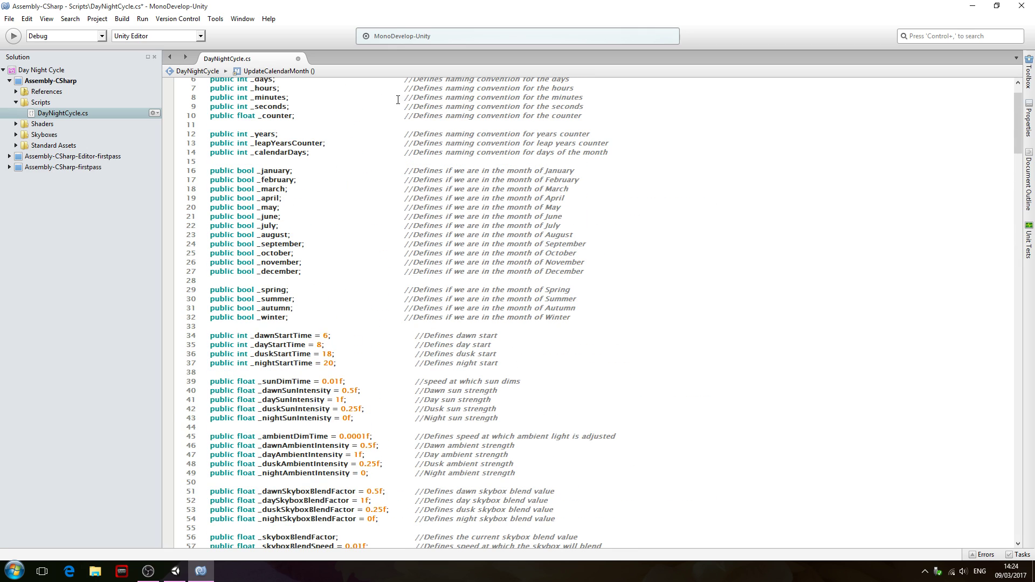
{"action": "scroll", "scroll_direction": "down", "scroll_amount": 3}
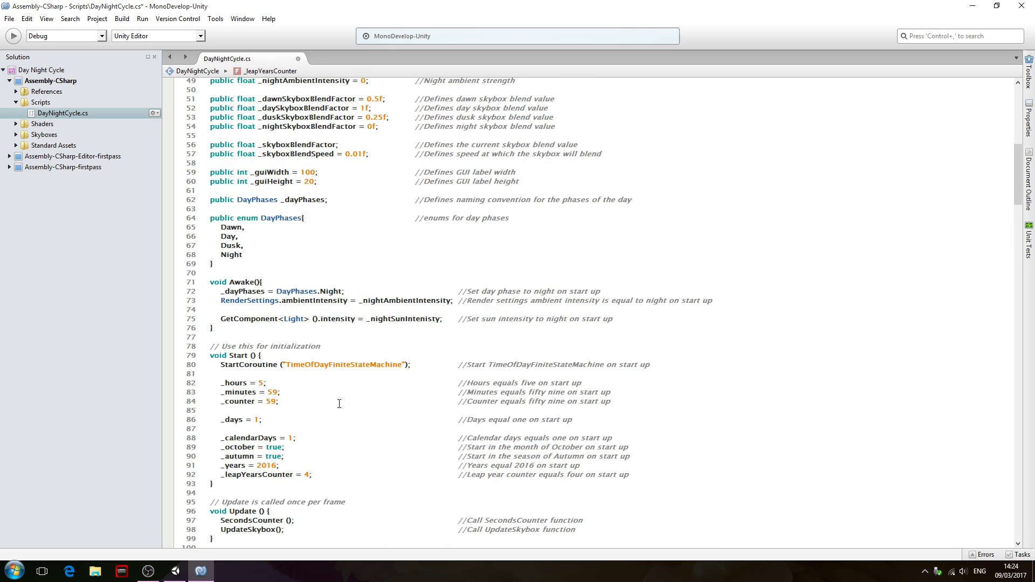
{"action": "scroll", "scroll_direction": "down", "scroll_amount": 3}
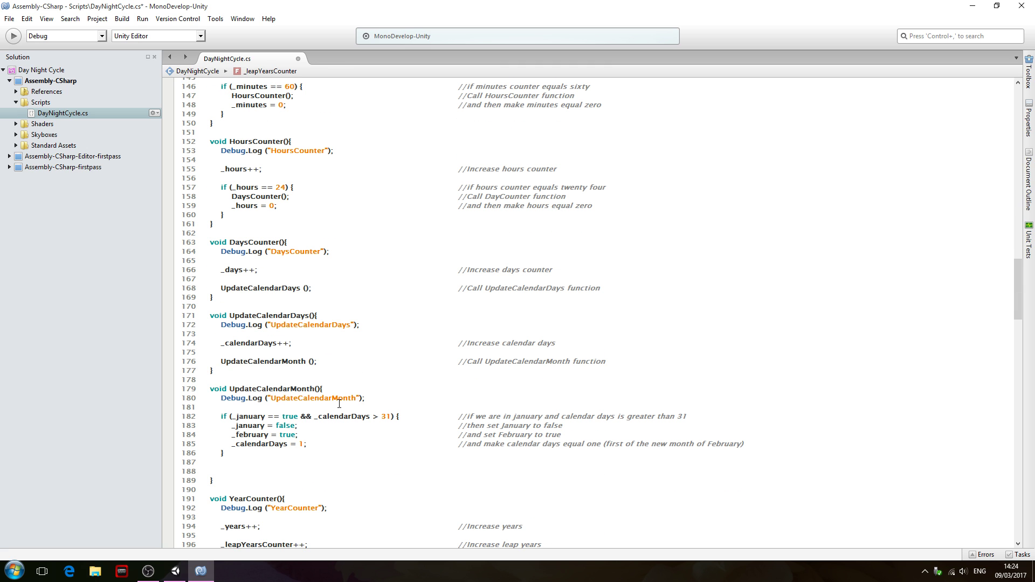
{"action": "scroll", "scroll_direction": "down", "scroll_amount": 3}
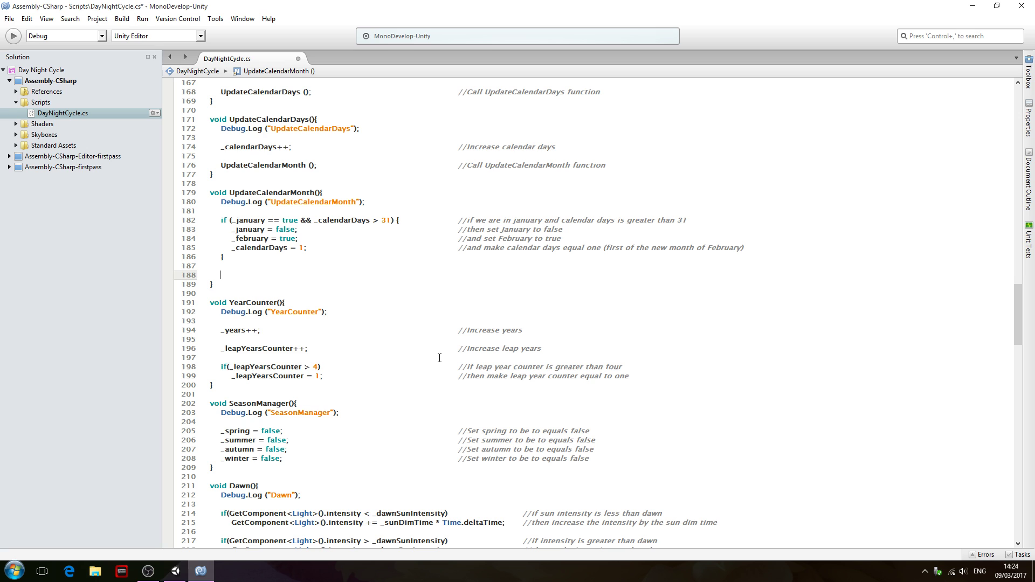
Begin the condition if(_leapYearsCounter == 4 && _february == true
{"action": "type", "text": "if(_"}
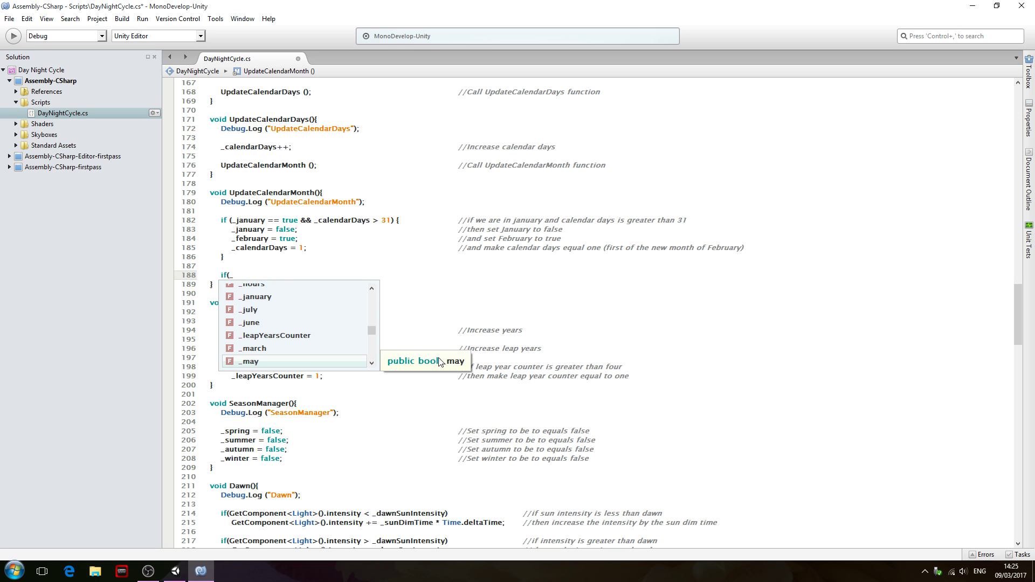
{"action": "type", "text": "leapYearsCounter =="}
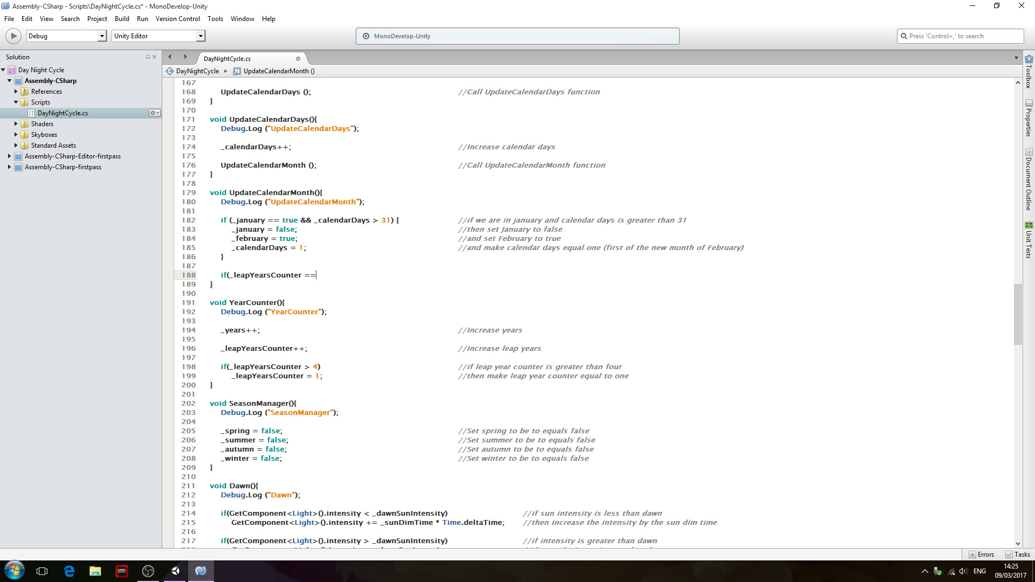
{"action": "type", "text": "4"}
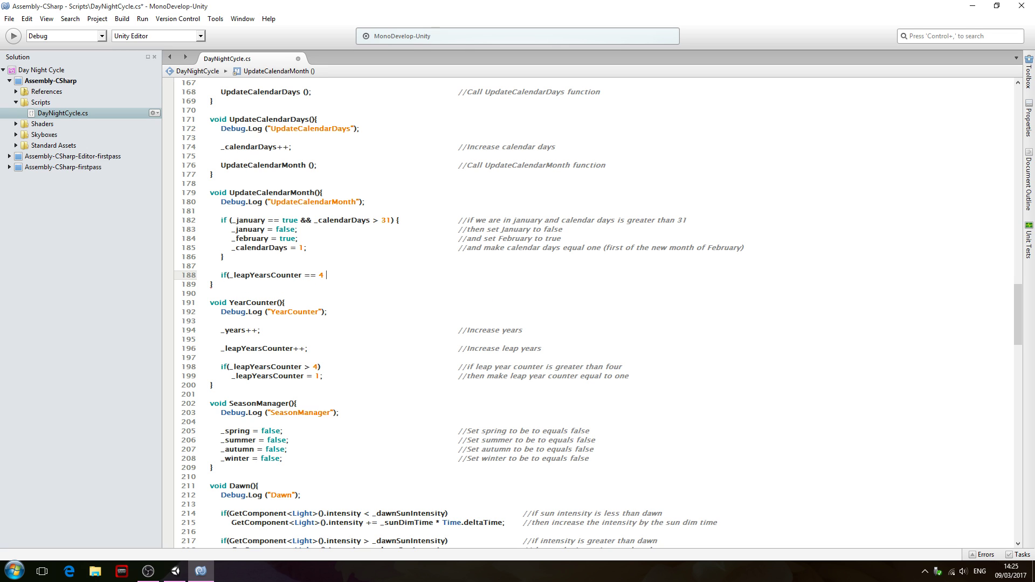
{"action": "type", "text": "&& _february =="}
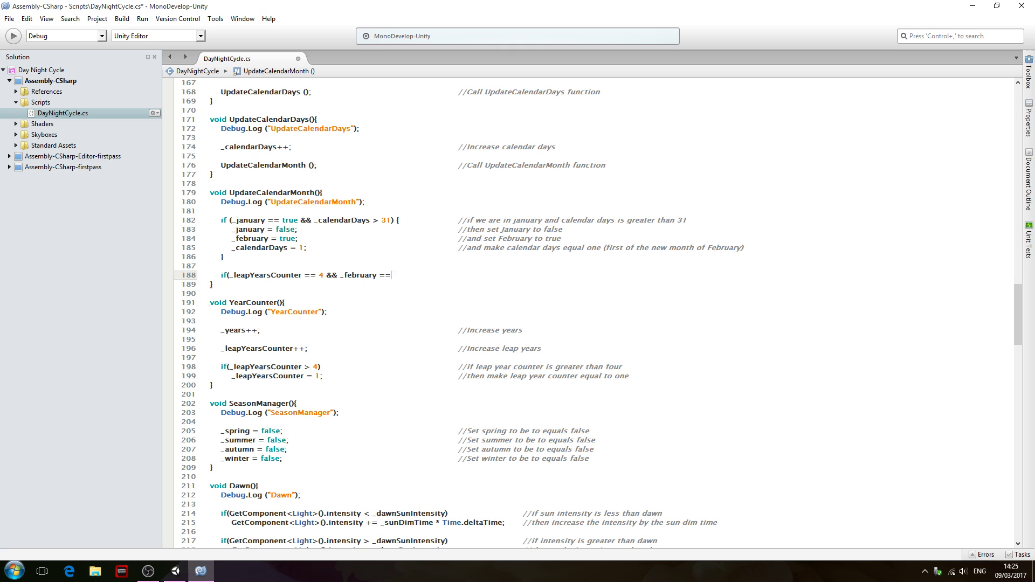
{"action": "type", "text": "true"}
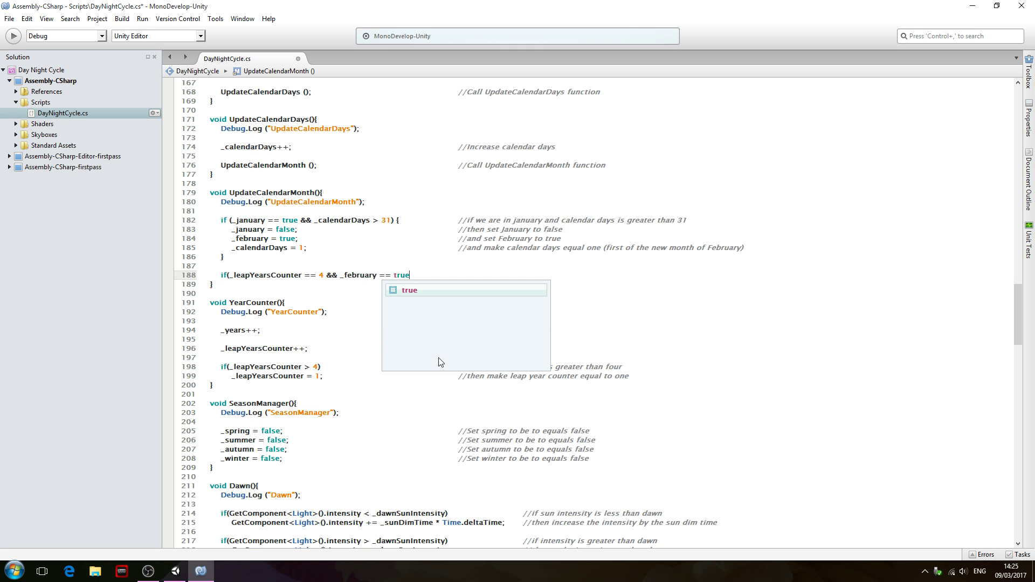
{"action": "type", "text": "&&"}
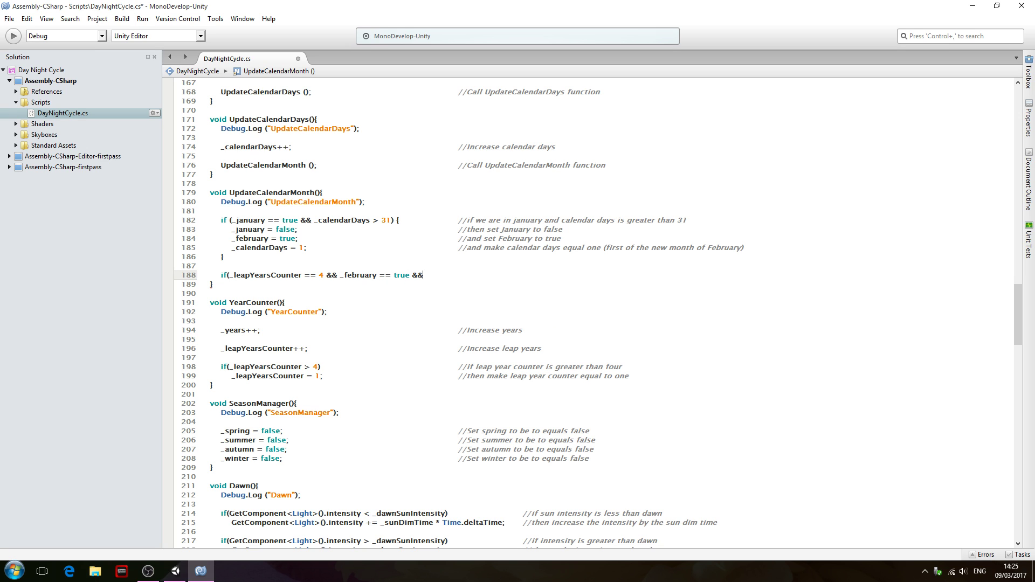
Finish with && _calendarDays > 29) and start the comment //if leap year counter is true
{"action": "type", "text": "\" \""}
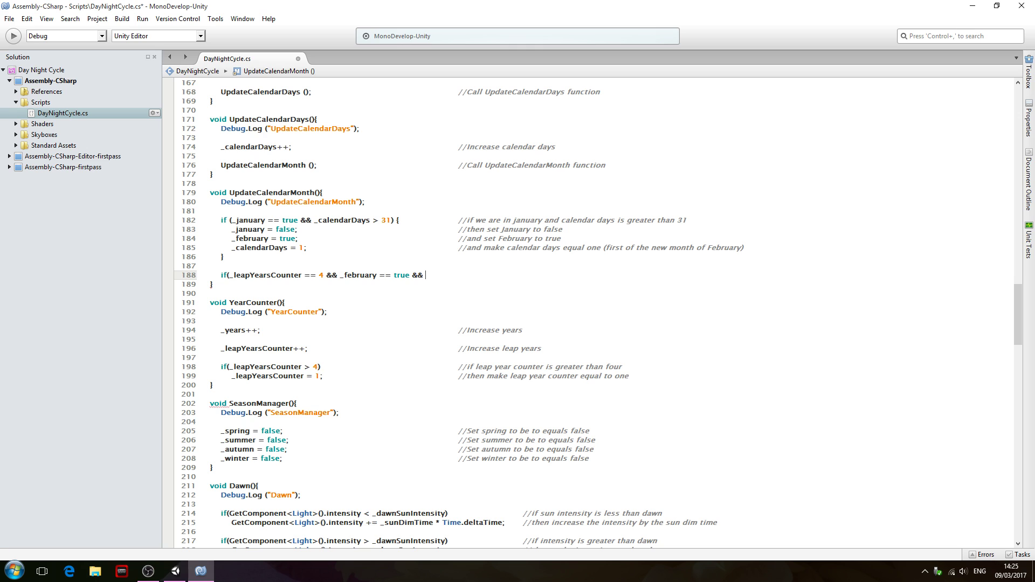
{"action": "type", "text": "_calendarDays"}
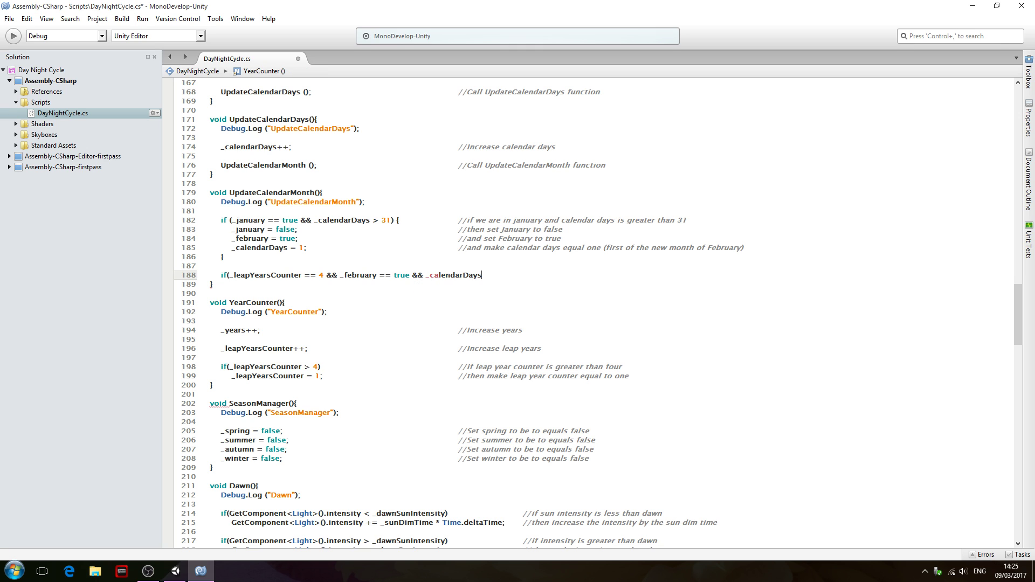
{"action": "type", "text": ">"}
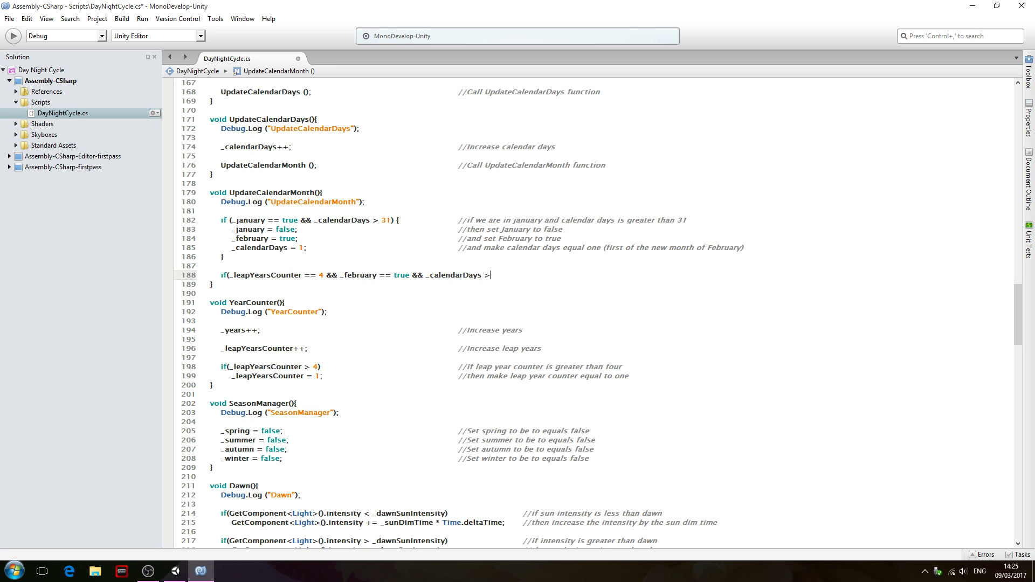
{"action": "type", "text": "29"}
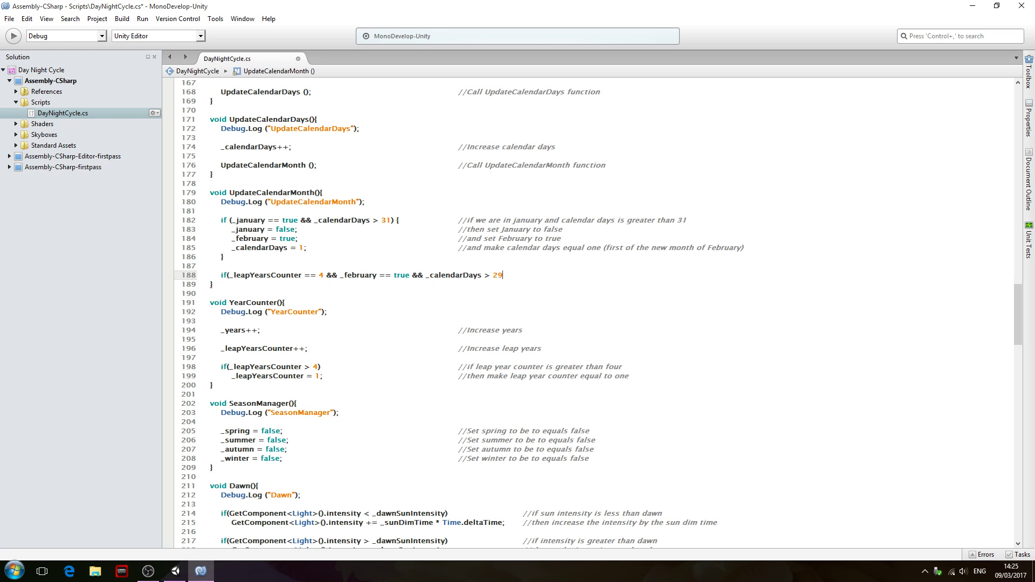
{"action": "type", "text": ")"}
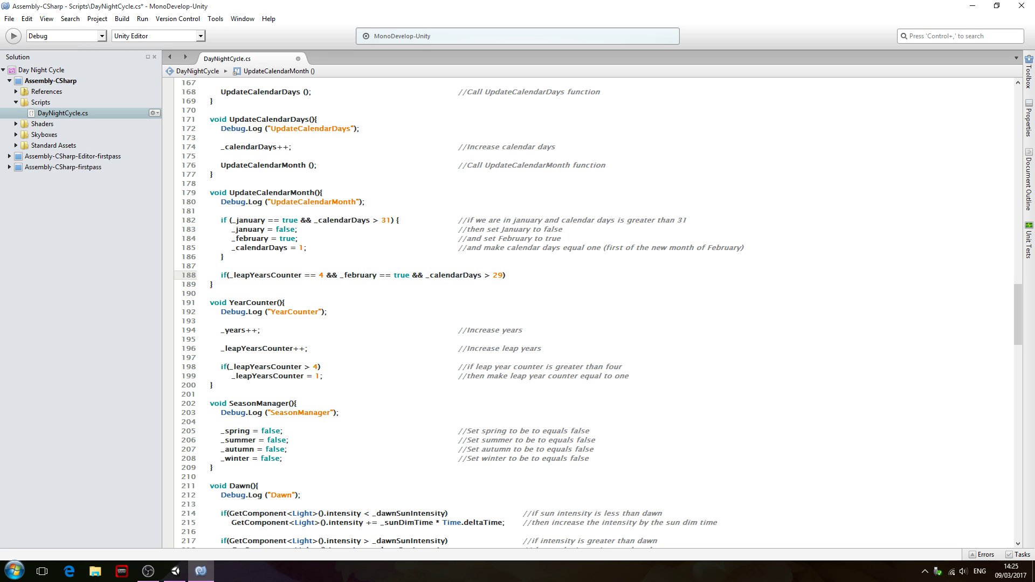
{"action": "type", "text": "//"}
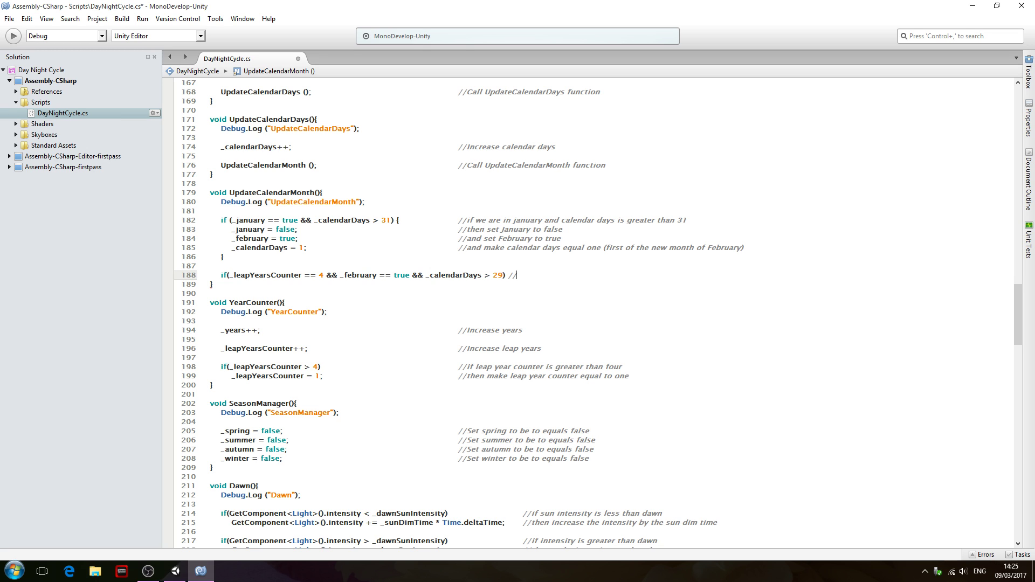
{"action": "type", "text": "if"}
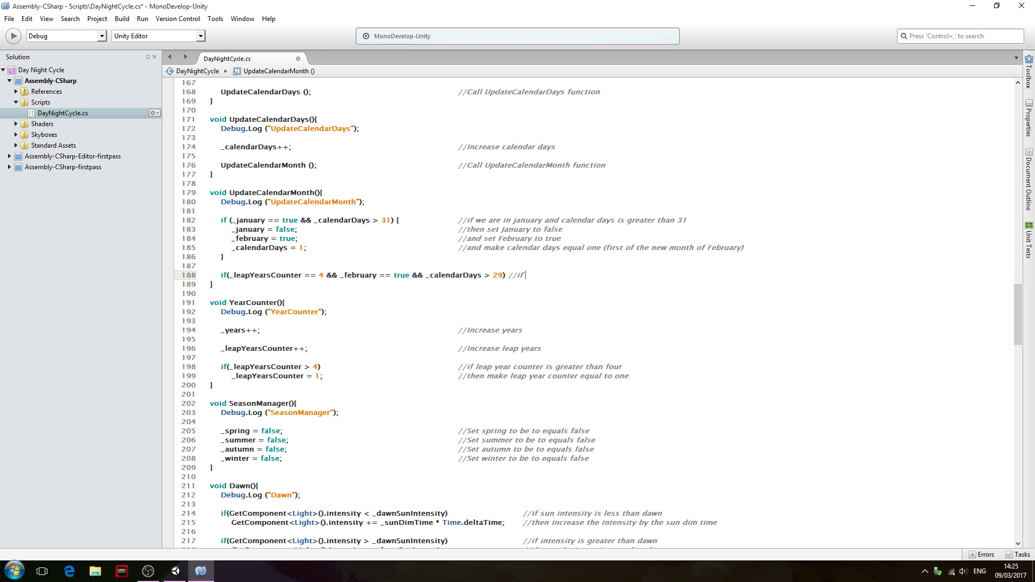
{"action": "type", "text": "eap year counter"}
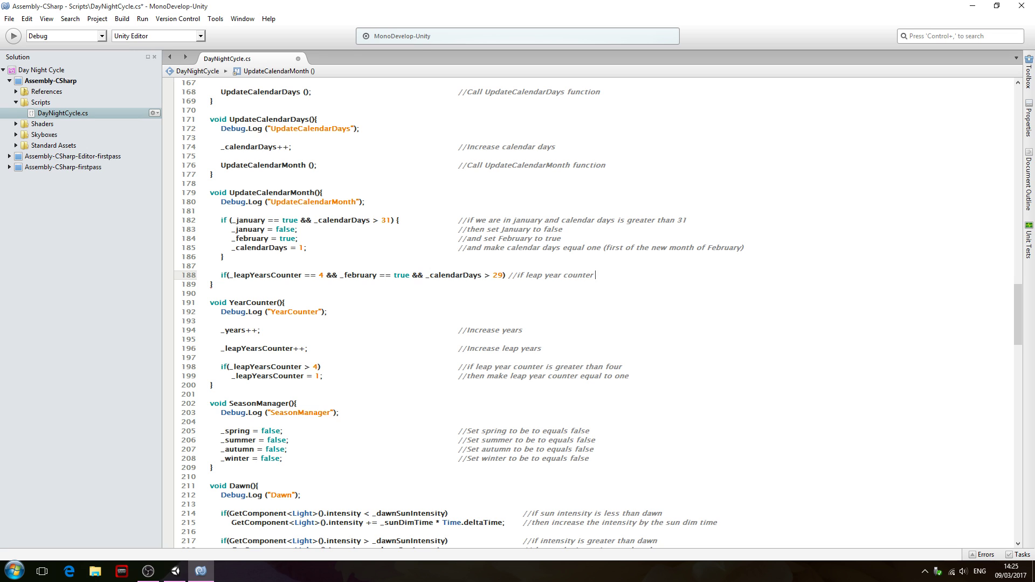
{"action": "type", "text": "is truy"}
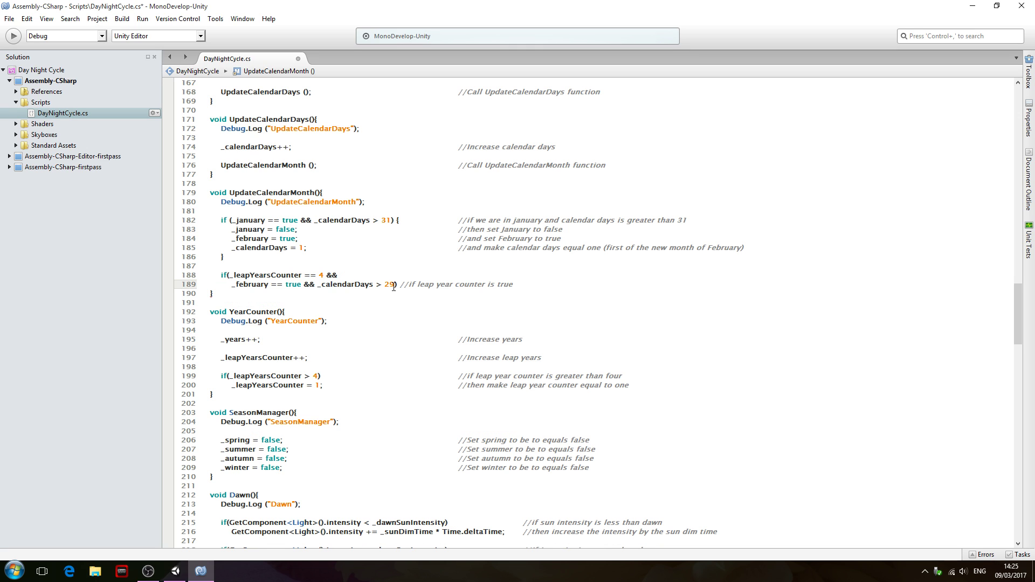
Realign the comment //if leap year counter is true into the comment column
{"action": "left_click_drag", "start_coordinate": [401, 284], "coordinate": [513, 284]}
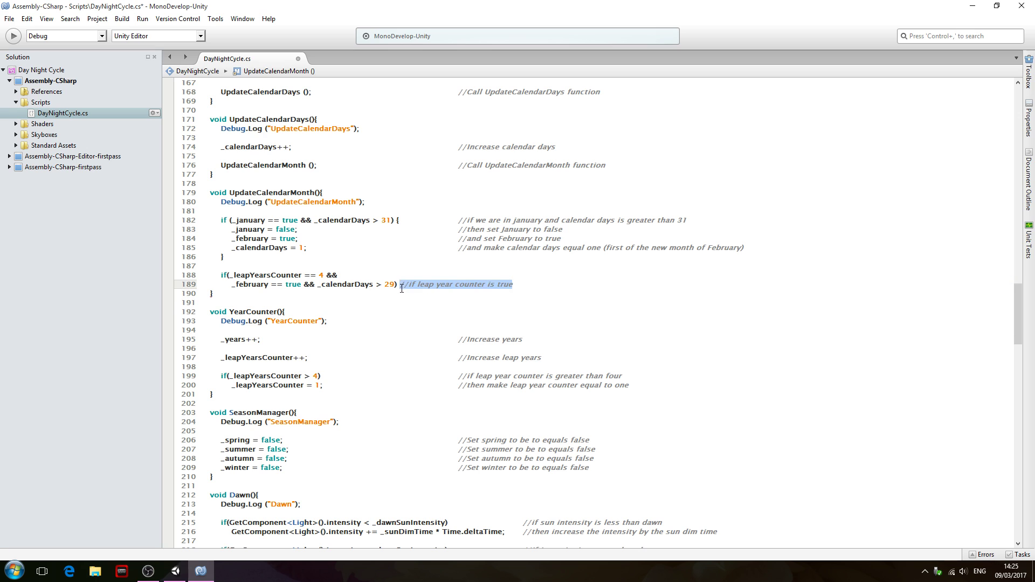
{"action": "key", "text": "Delete"}
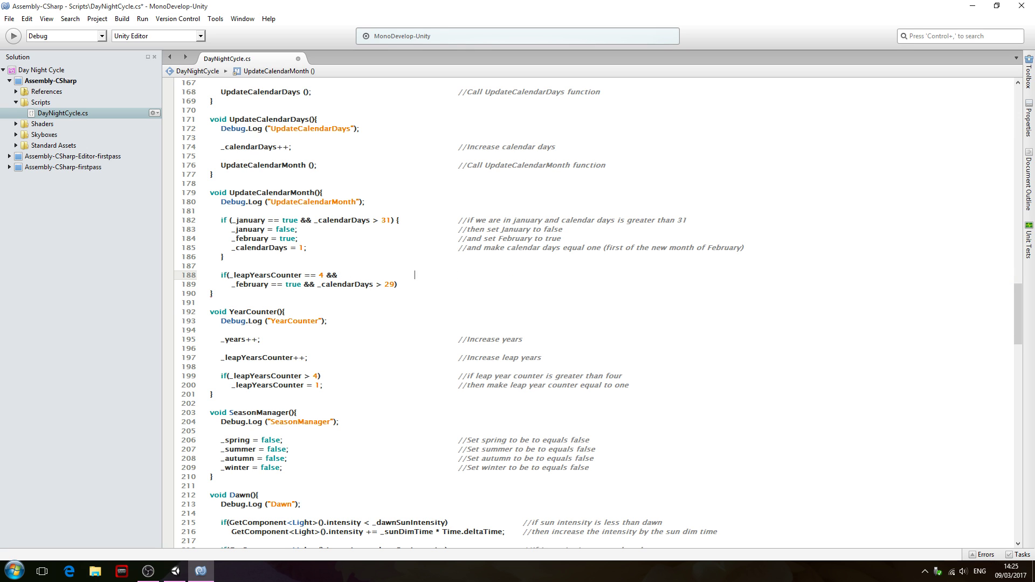
{"action": "type", "text": "//if leap year counter is true"}
{"action": "left_click", "coordinate": [308, 284]}
{"action": "type", "text": " {"}
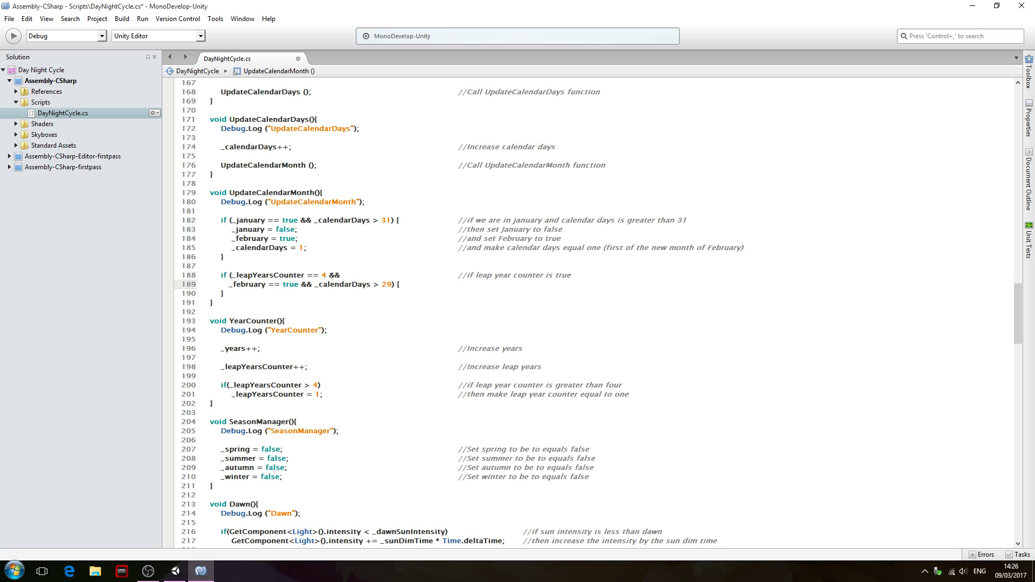
Add the second comment line about being in february and calendar days greater than 29
{"action": "type", "text": "//and"}
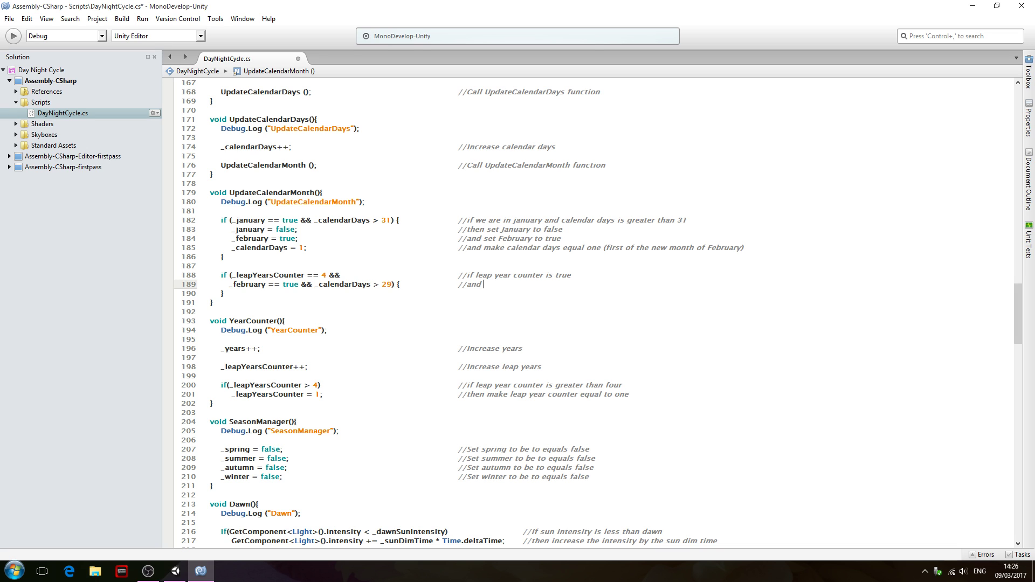
{"action": "type", "text": "we"}
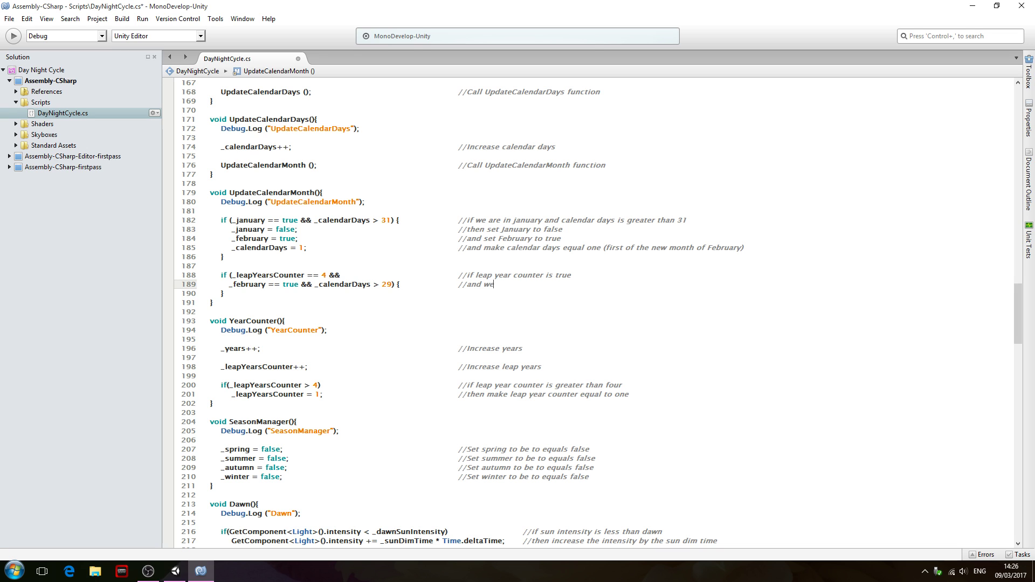
{"action": "type", "text": "are in february and calendar days"}
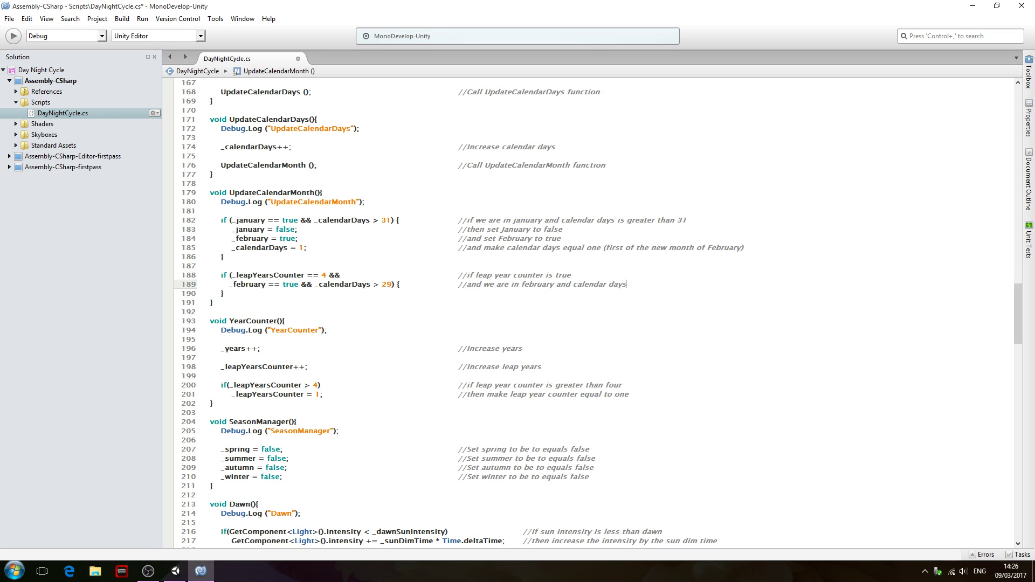
{"action": "type", "text": "is great"}
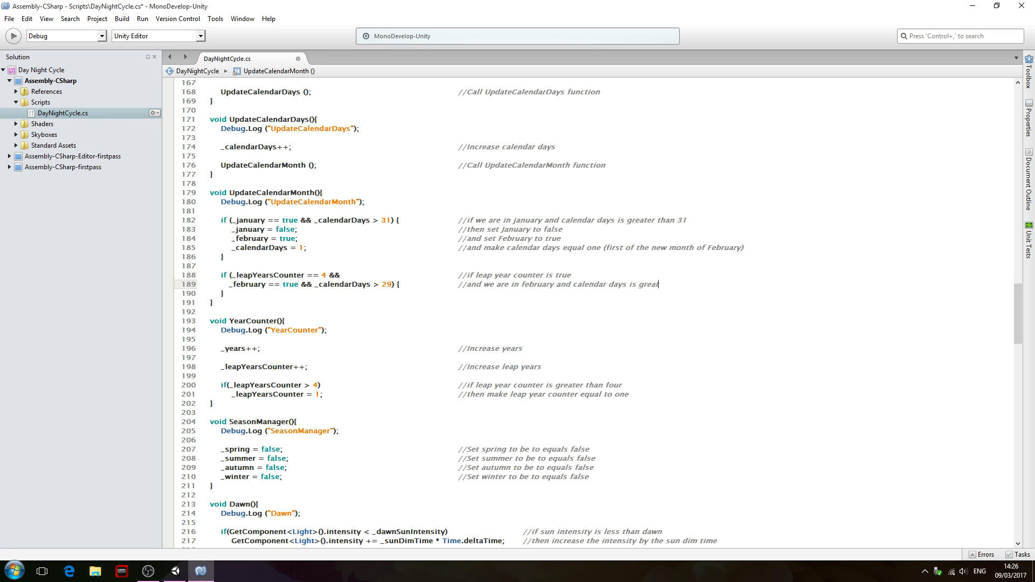
{"action": "type", "text": "er than 29"}
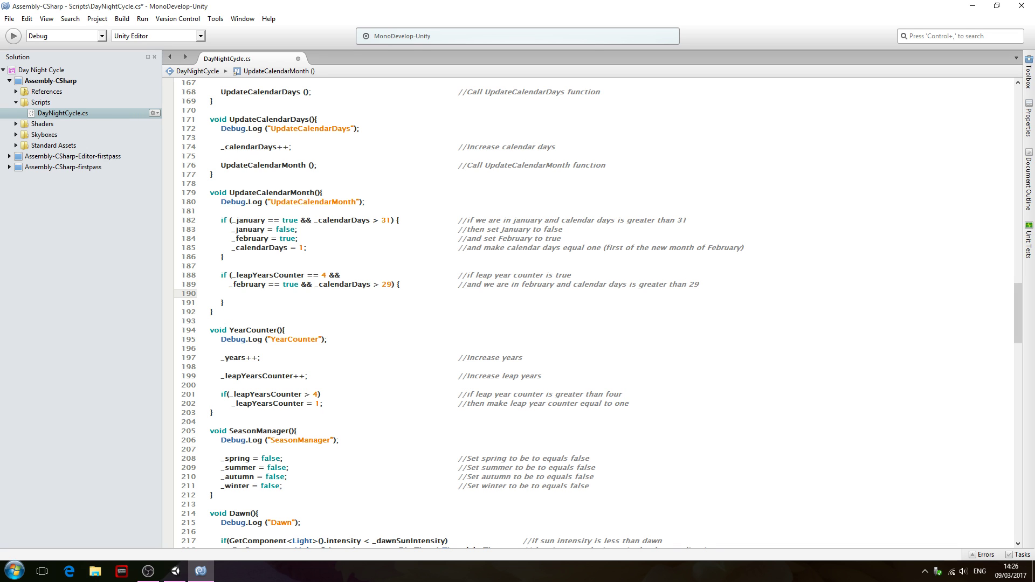
Copy the three January block statements with comments into the leap-year February block
{"action": "left_click", "coordinate": [230, 291]}
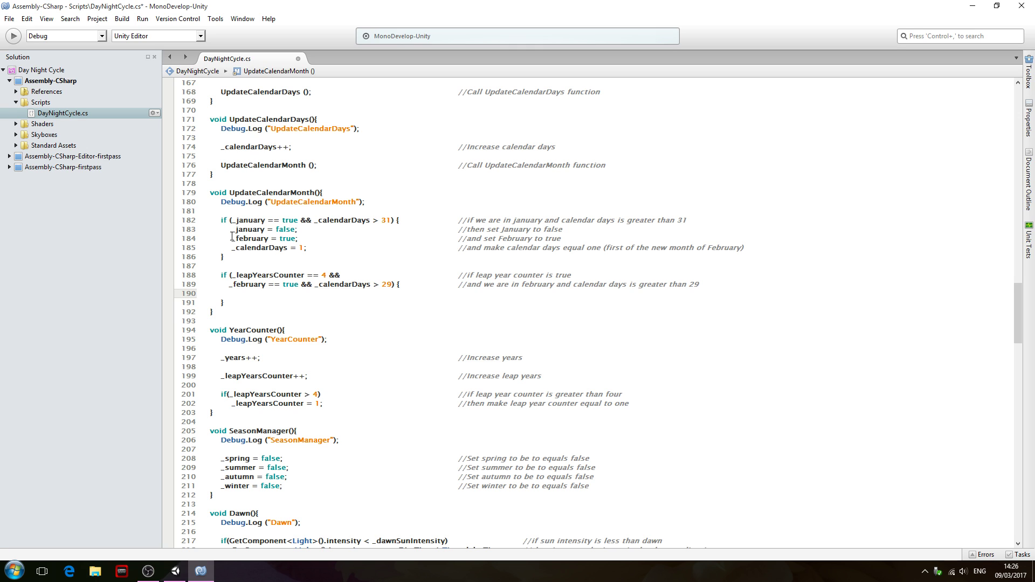
{"action": "left_click_drag", "start_coordinate": [231, 229], "coordinate": [762, 248]}
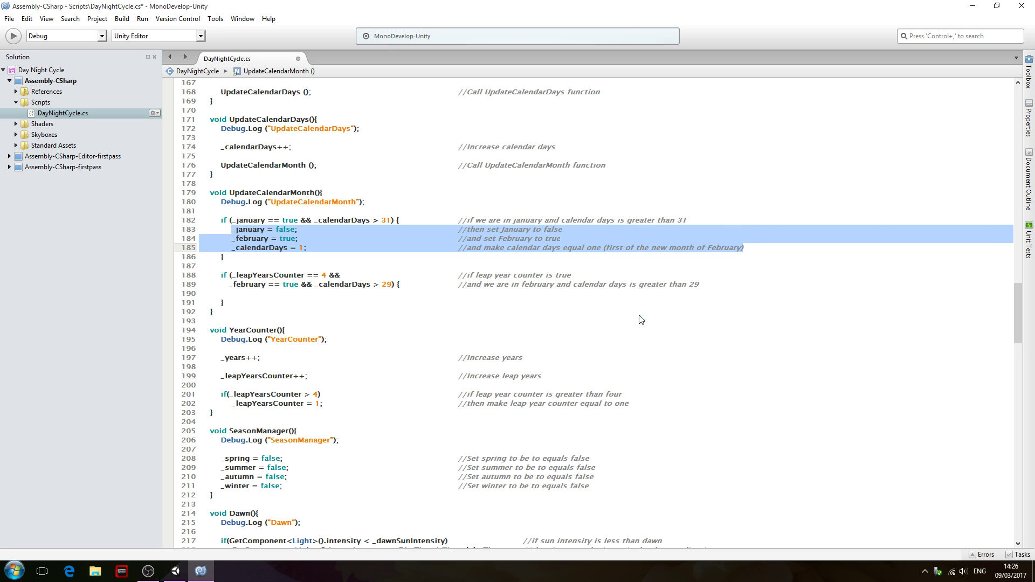
{"action": "left_click", "coordinate": [231, 294]}
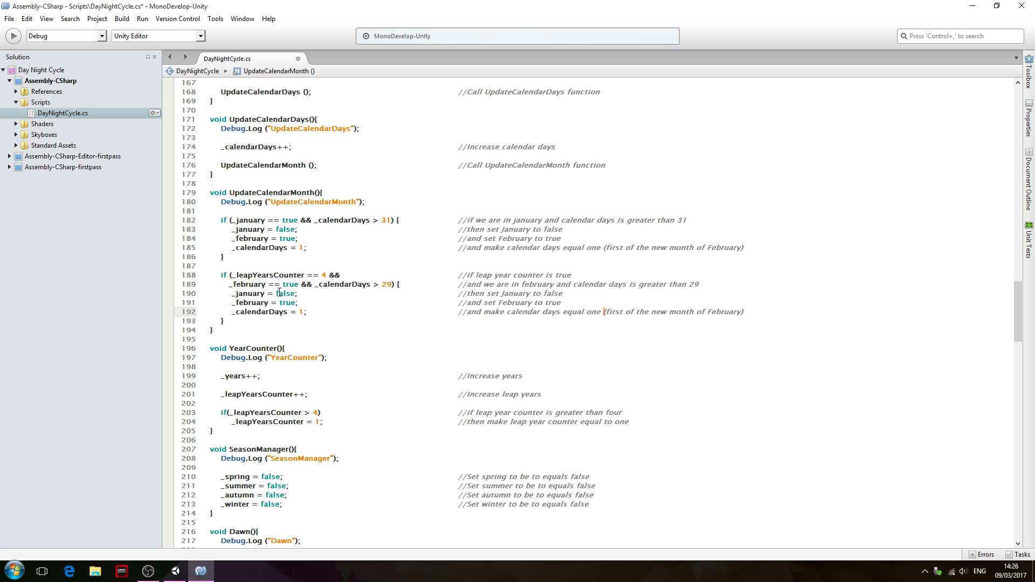
{"action": "right_click", "coordinate": [249, 284]}
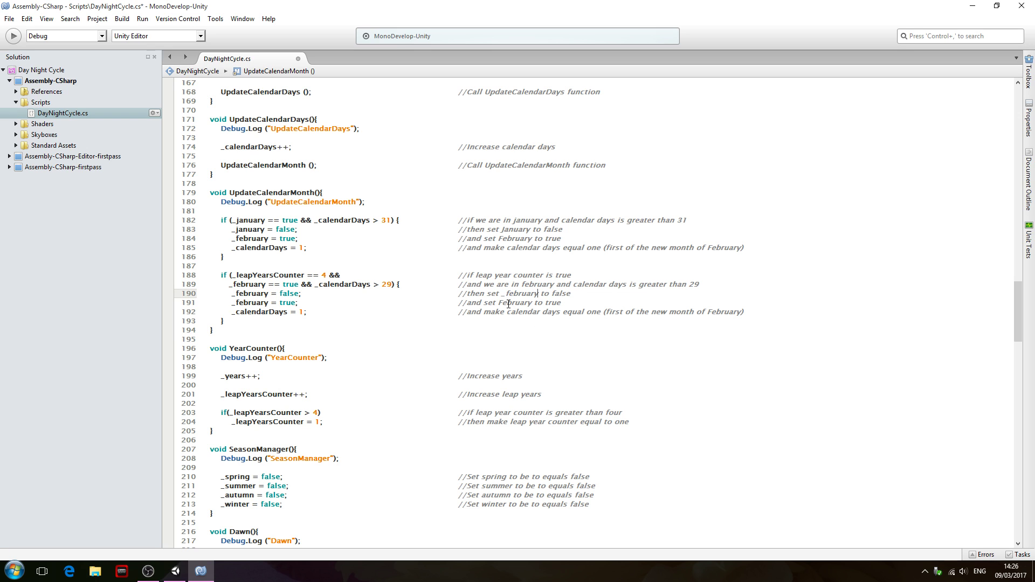
Change the copied statements to set _march true and comment the reset as the new month of March
{"action": "double_click", "coordinate": [250, 302]}
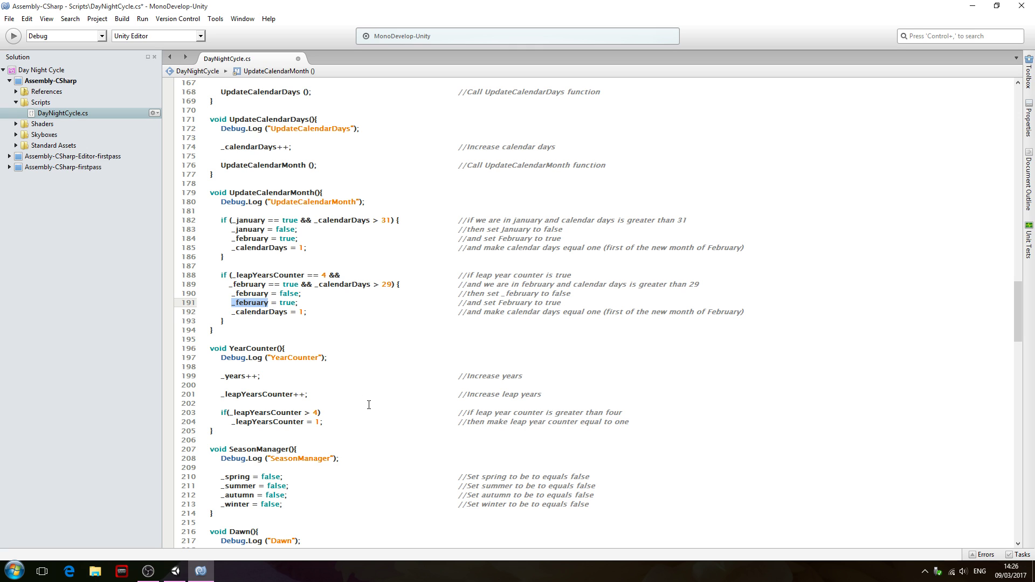
{"action": "type", "text": "_march"}
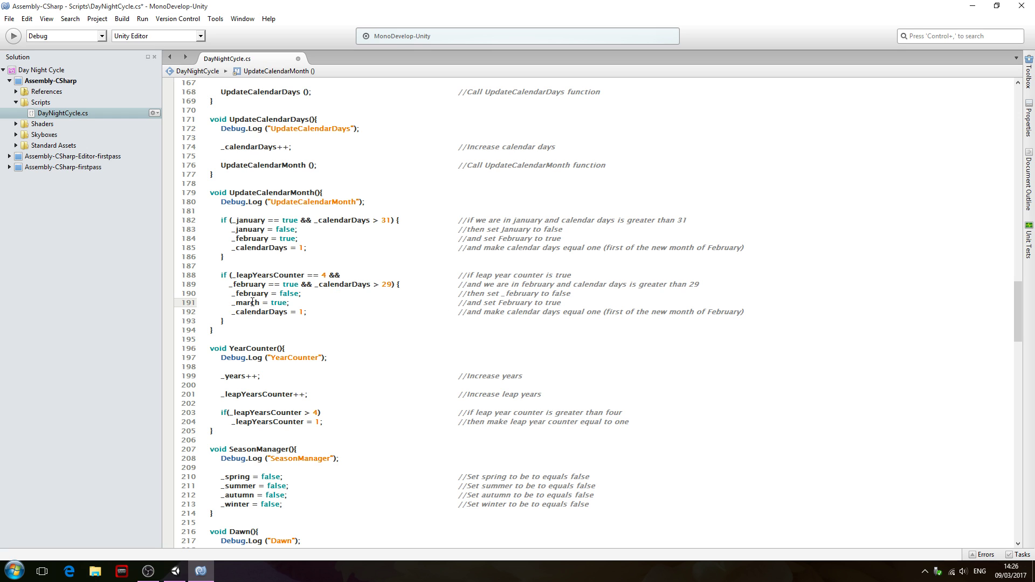
{"action": "double_click", "coordinate": [245, 302]}
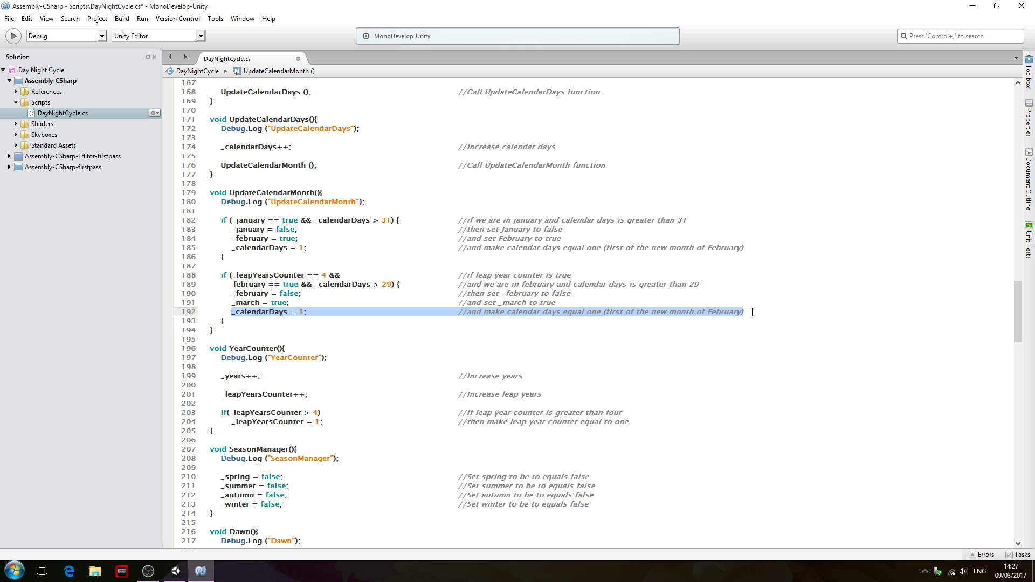
{"action": "mouse_move", "coordinate": [524, 298]}
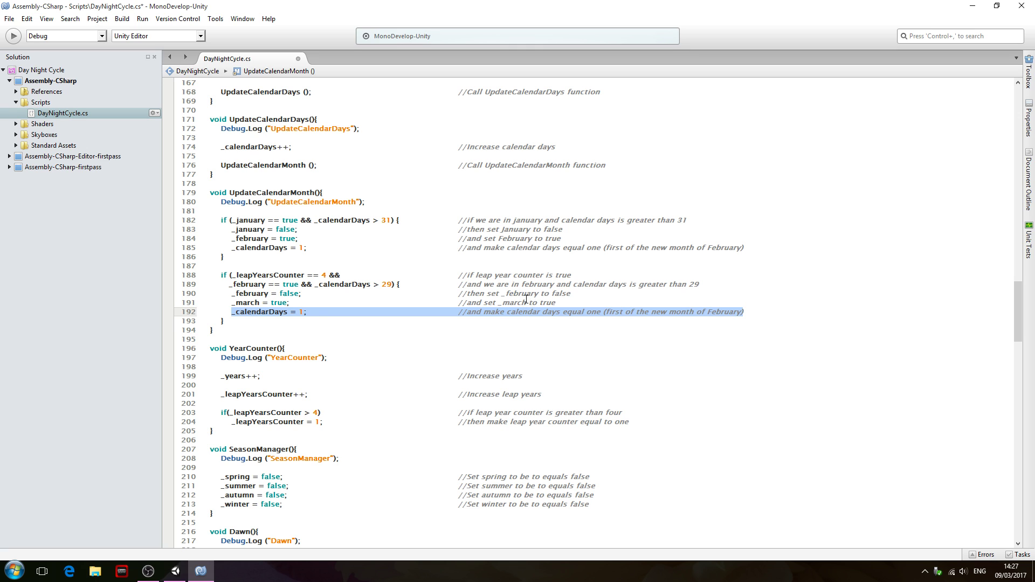
{"action": "double_click", "coordinate": [724, 312]}
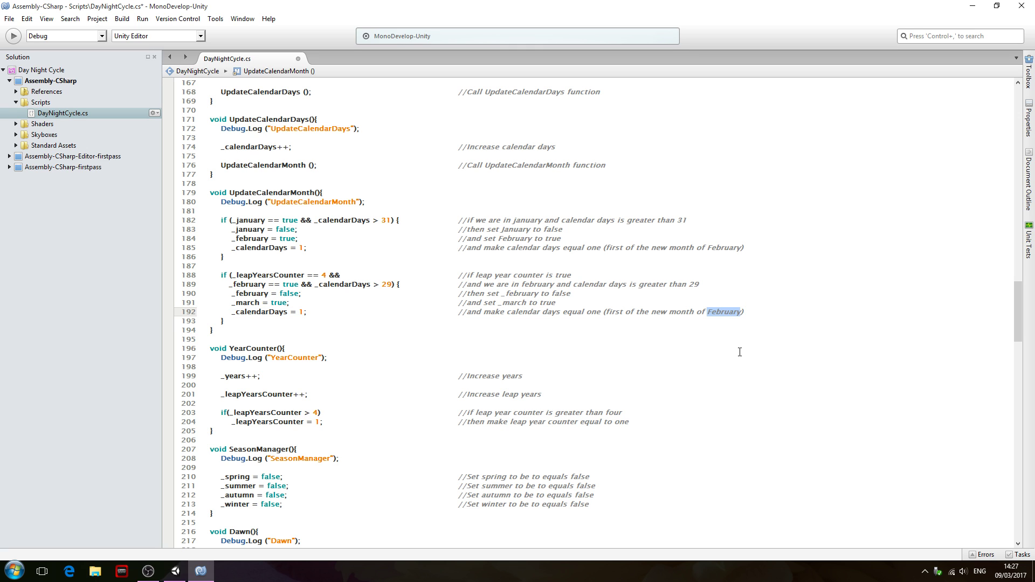
{"action": "type", "text": "March"}
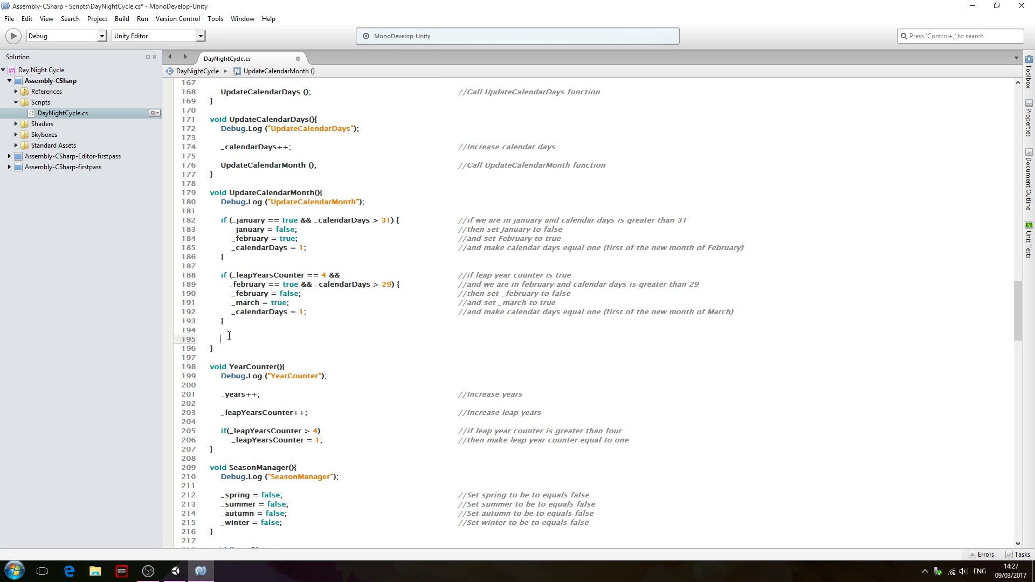
Paste a non-leap February block and edit its comment to 'leap year counter is less than four'
{"action": "key", "text": "ctrl+v"}
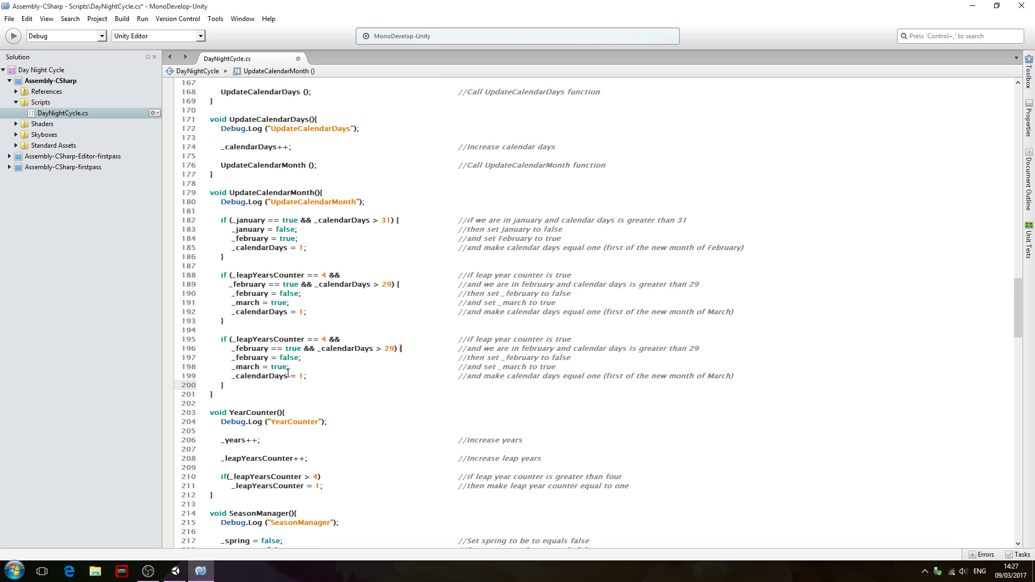
{"action": "mouse_move", "coordinate": [353, 348]}
{"action": "type", "text": "<"}
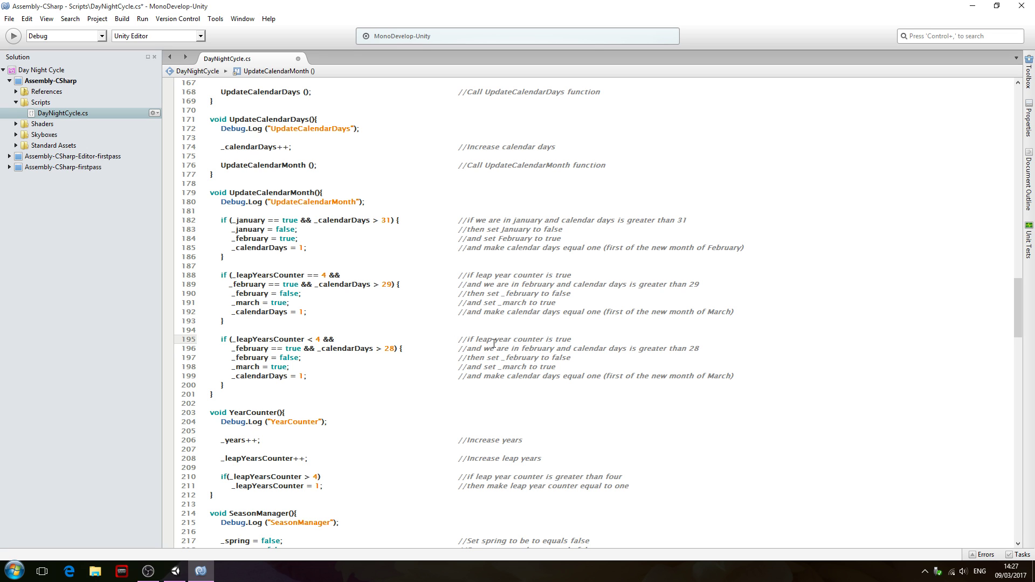
{"action": "double_click", "coordinate": [560, 339]}
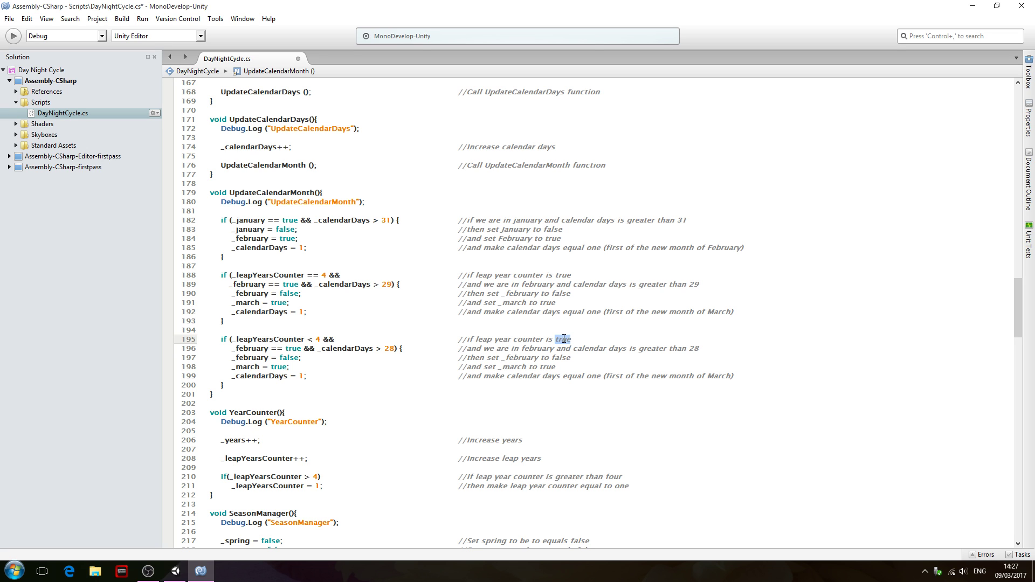
{"action": "type", "text": "less than f"}
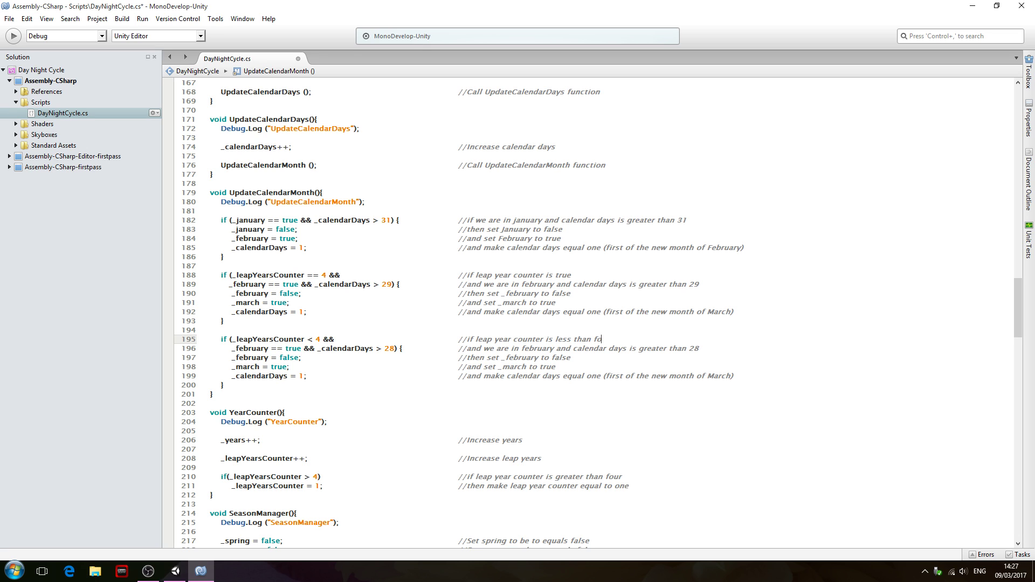
{"action": "type", "text": "our"}
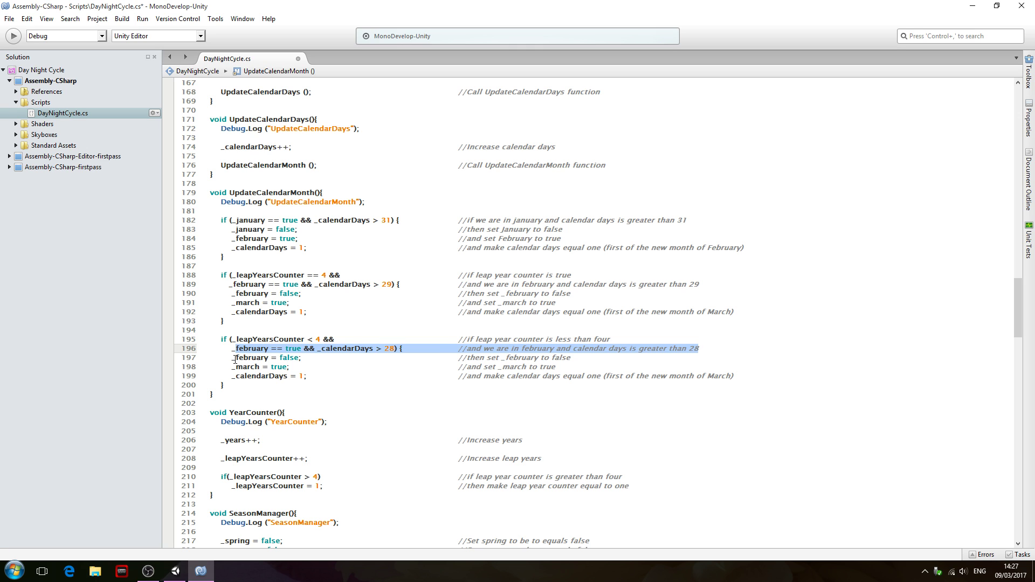
Duplicate the January if-block below and rename it to a _march block checking 31 days
{"action": "left_click_drag", "start_coordinate": [235, 356], "coordinate": [735, 379]}
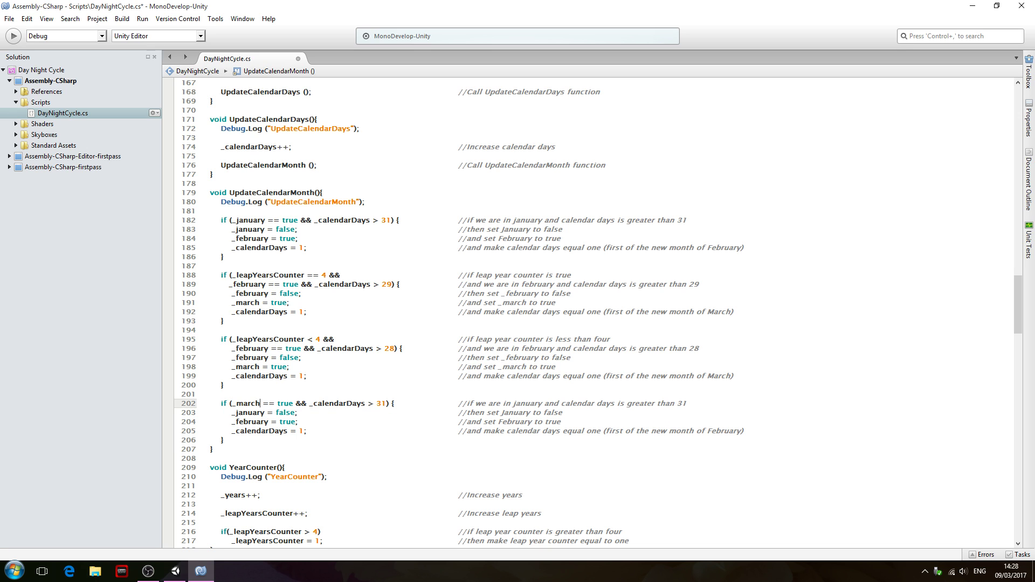
{"action": "left_click_drag", "start_coordinate": [229, 403], "coordinate": [293, 403]}
{"action": "type", "text": "march"}
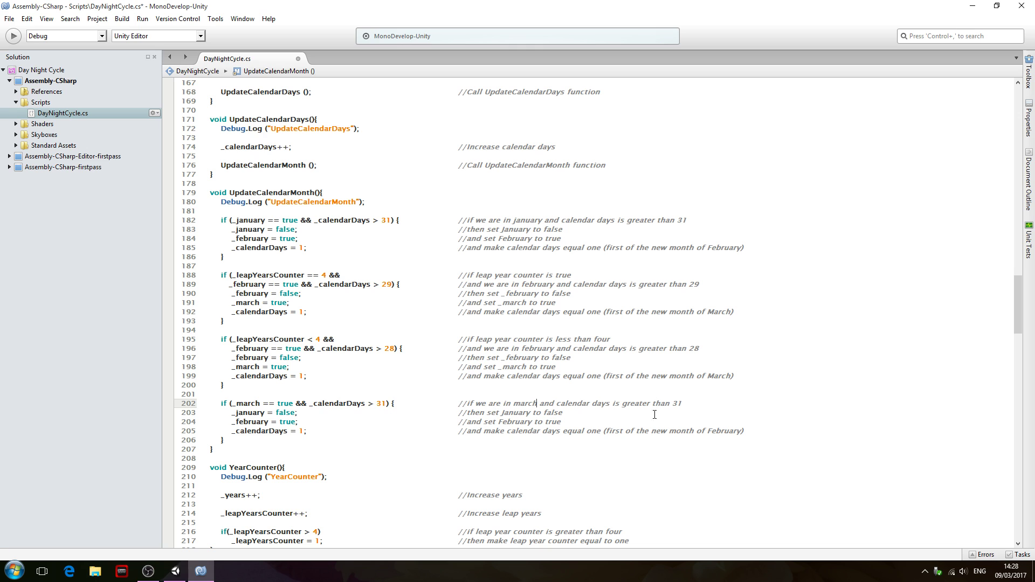
{"action": "mouse_move", "coordinate": [409, 412]}
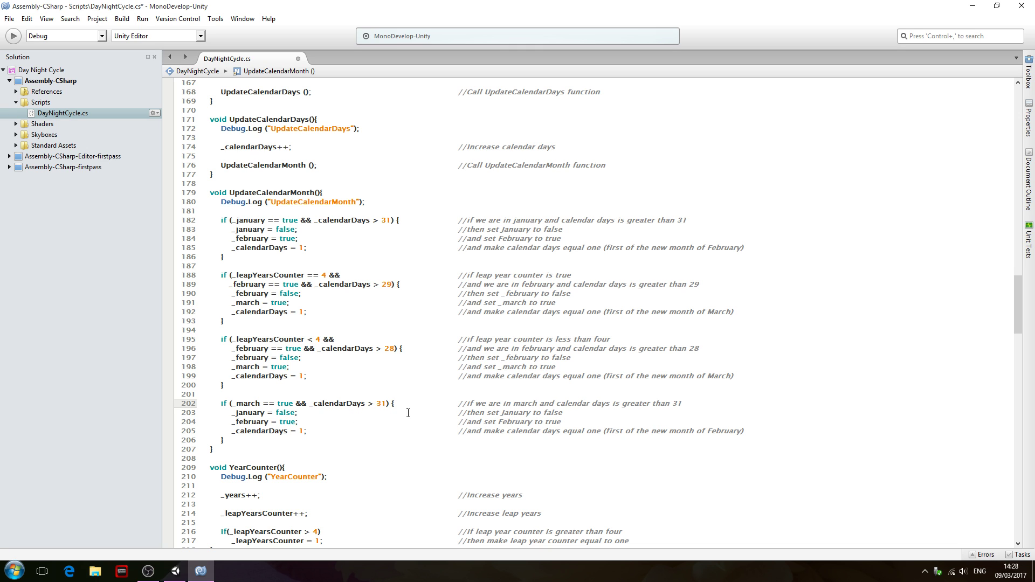
{"action": "double_click", "coordinate": [246, 403]}
{"action": "type", "text": "march"}
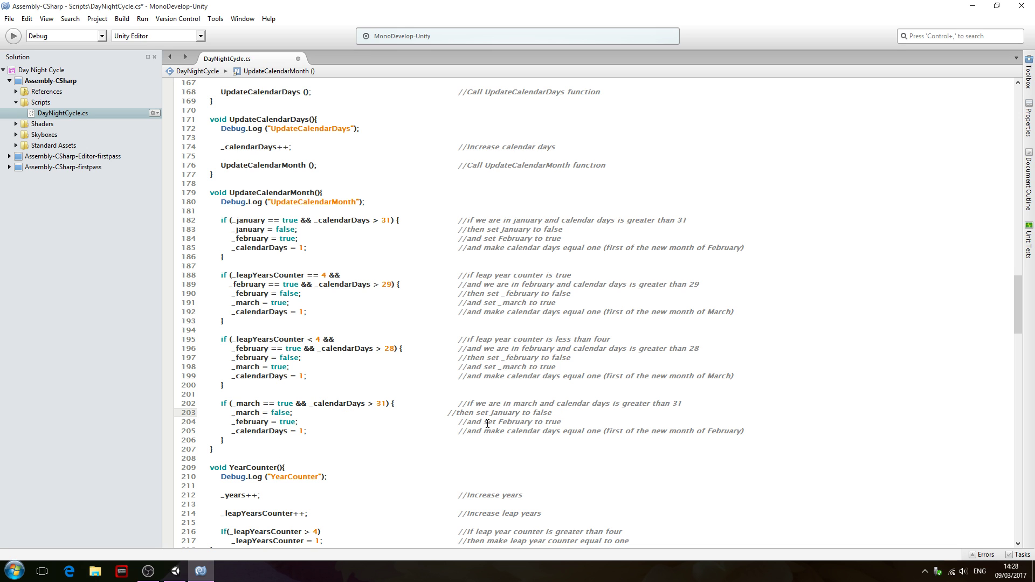
Update the comment to March and replace _february with _april in the new block
{"action": "double_click", "coordinate": [517, 412]}
{"action": "type", "text": "_march"}
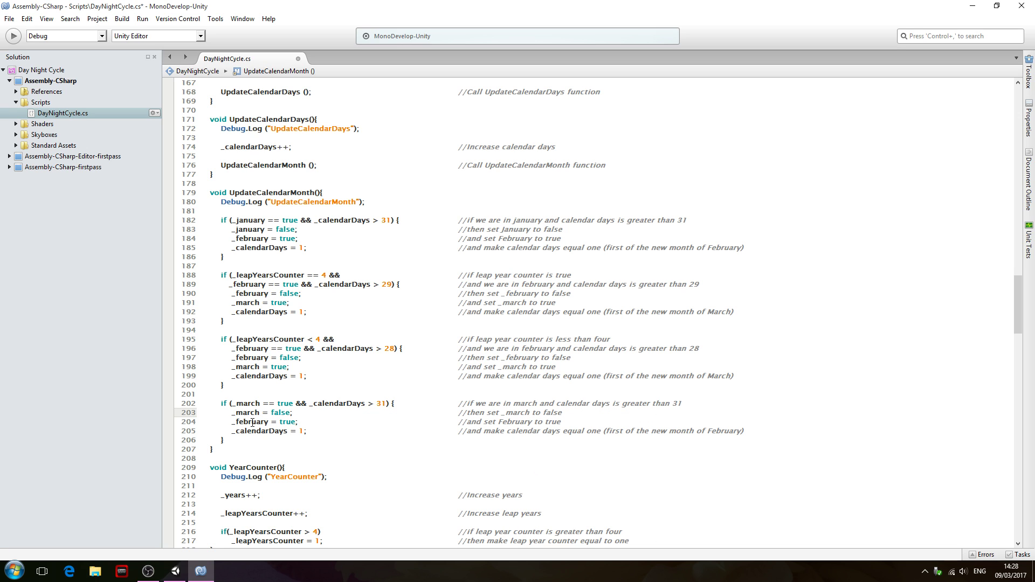
{"action": "double_click", "coordinate": [250, 421]}
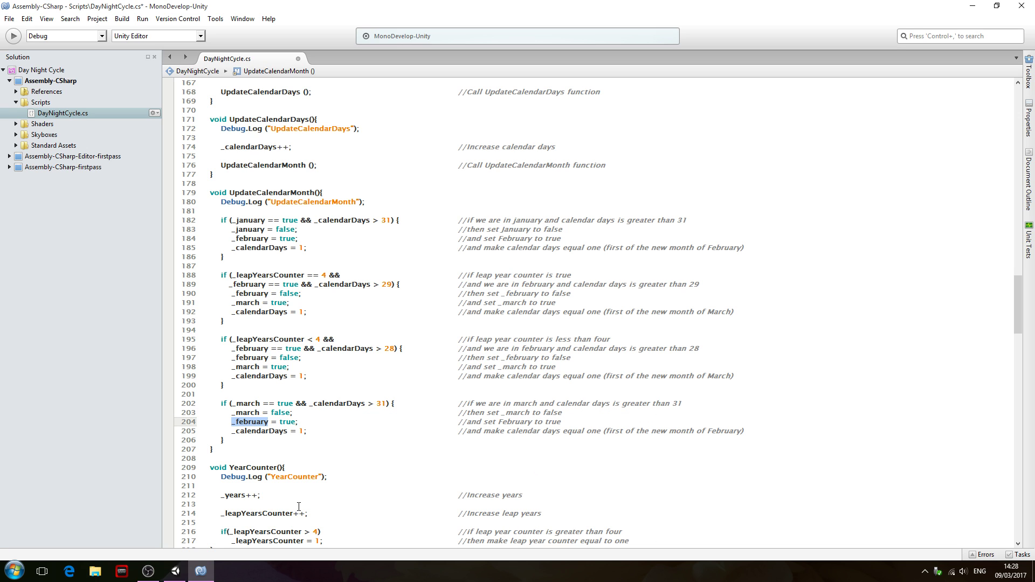
{"action": "type", "text": "_april"}
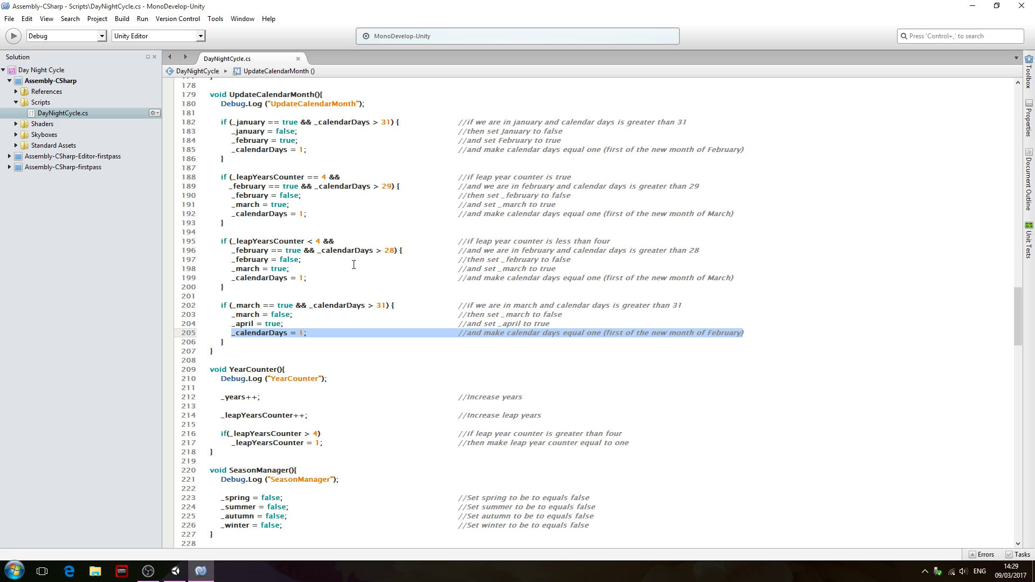
{"action": "mouse_move", "coordinate": [422, 289]}
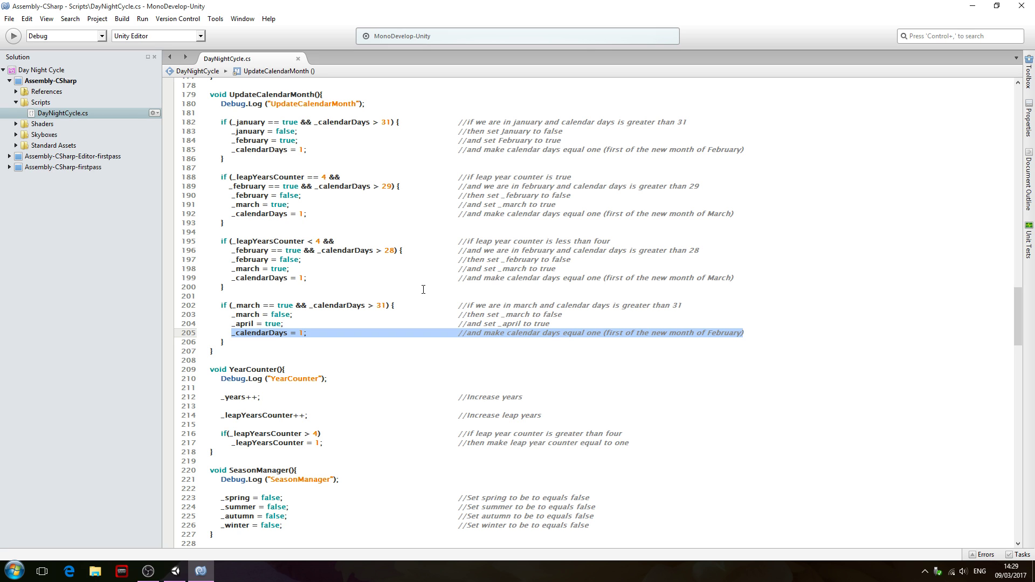
{"action": "mouse_move", "coordinate": [416, 271]}
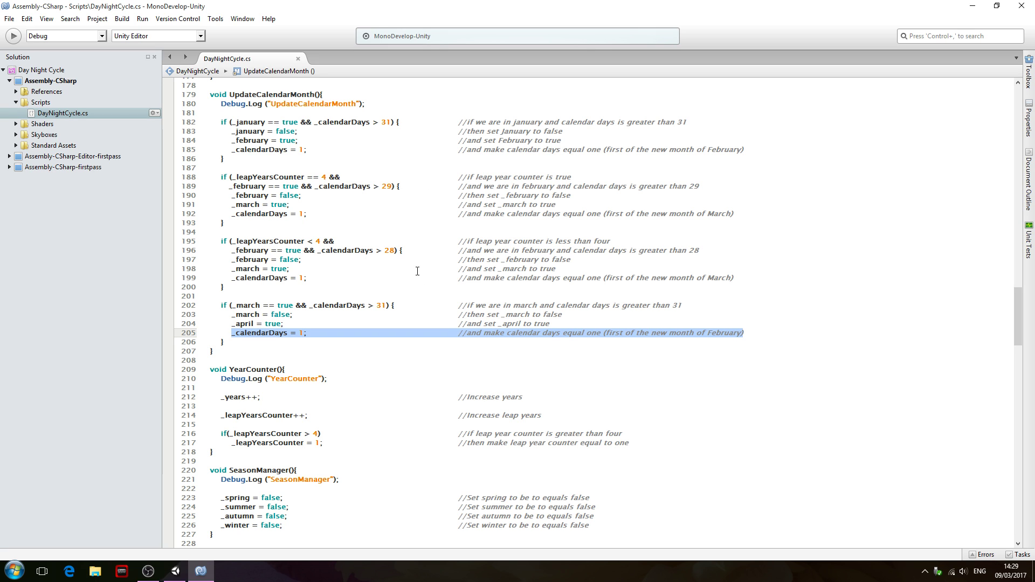
{"action": "mouse_move", "coordinate": [218, 309]}
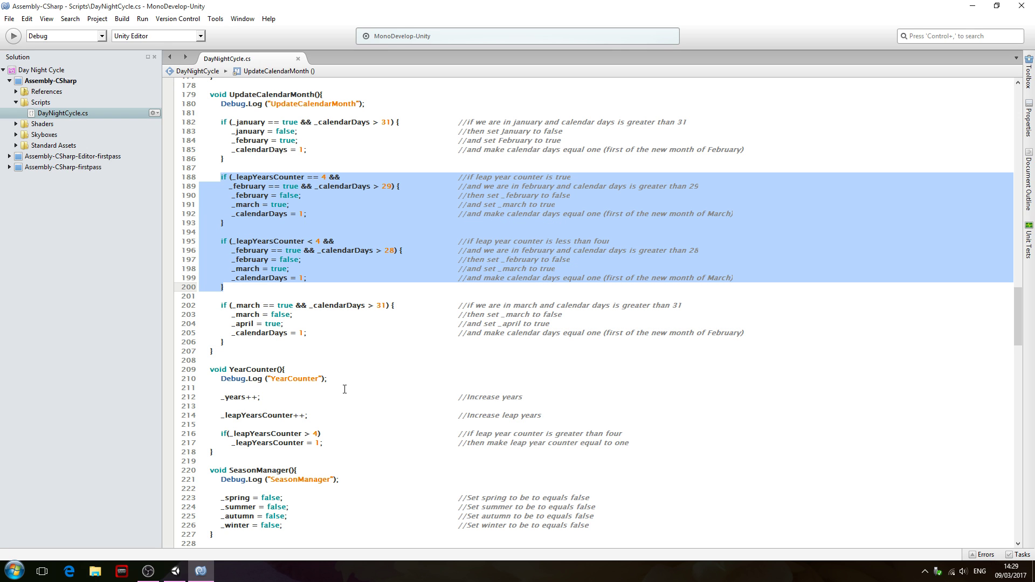
{"action": "mouse_move", "coordinate": [432, 262]}
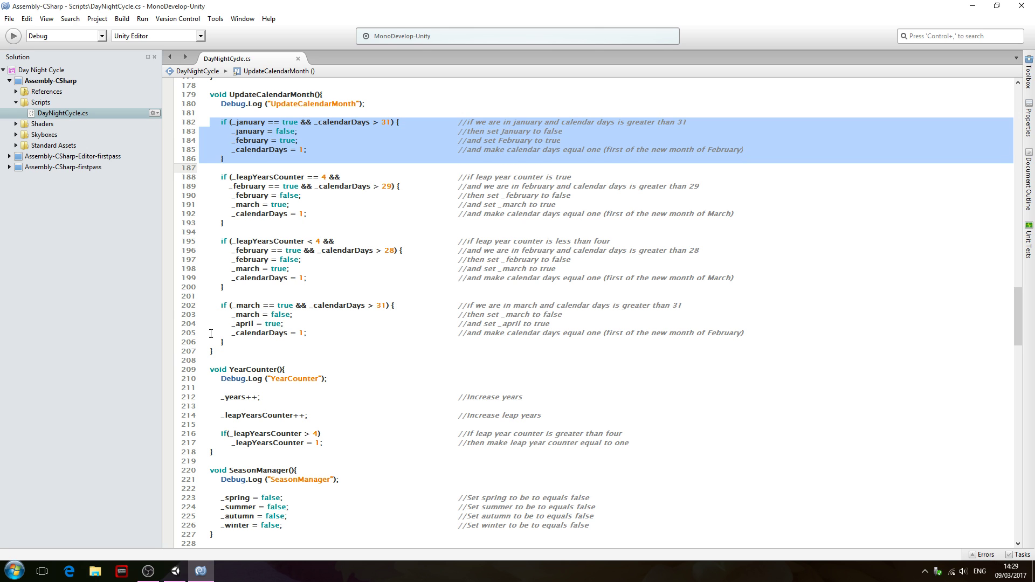
{"action": "left_click", "coordinate": [287, 332]}
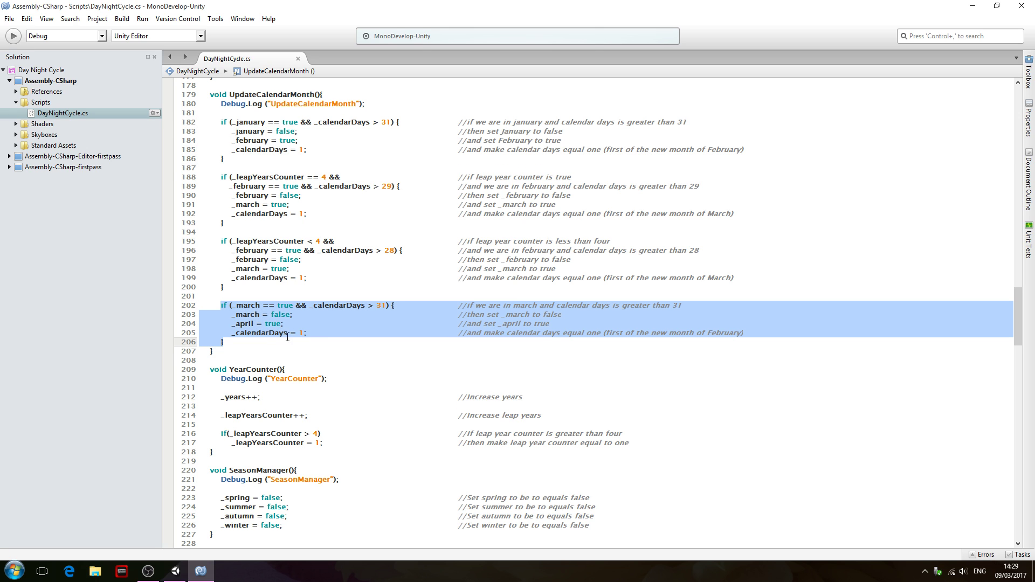
{"action": "left_click", "coordinate": [249, 324]}
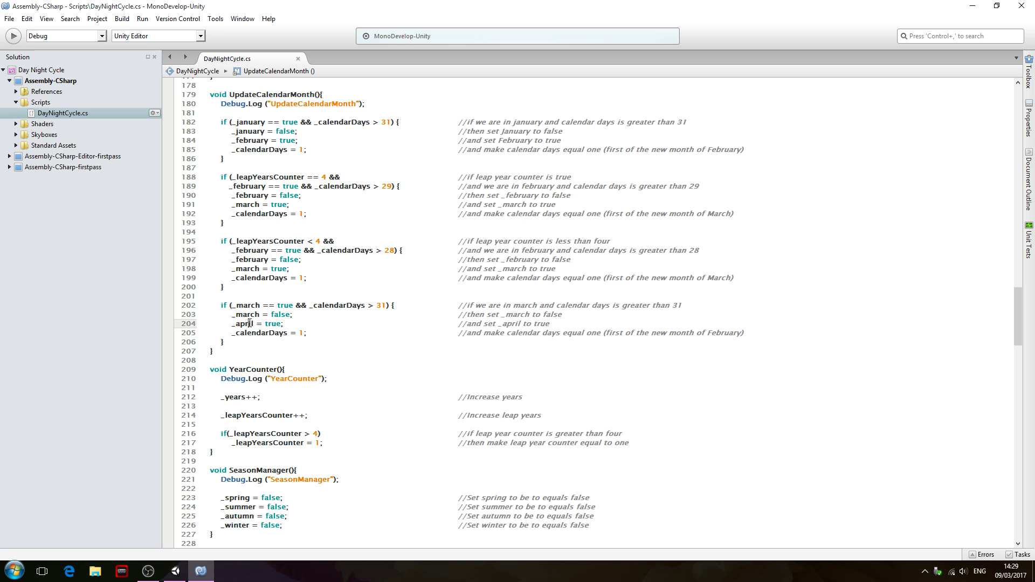
{"action": "scroll", "scroll_direction": "down", "scroll_amount": 3}
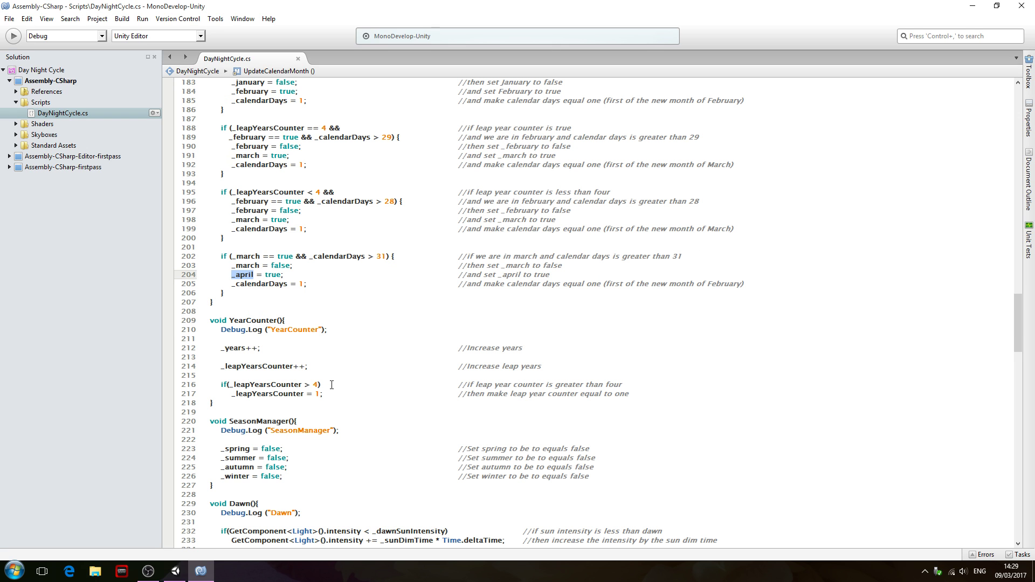
{"action": "mouse_move", "coordinate": [441, 343]}
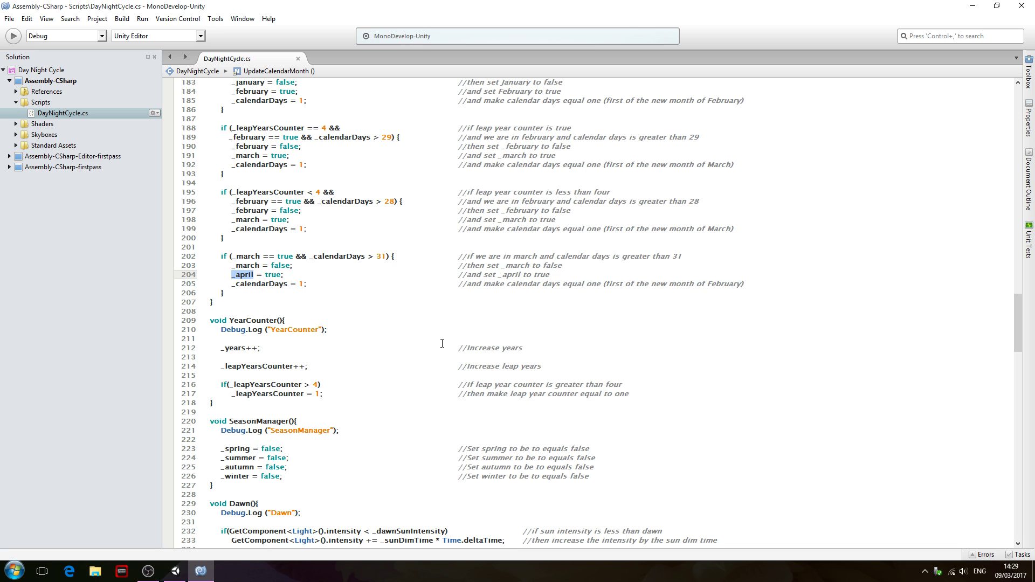
{"action": "scroll", "scroll_direction": "up", "scroll_amount": 3}
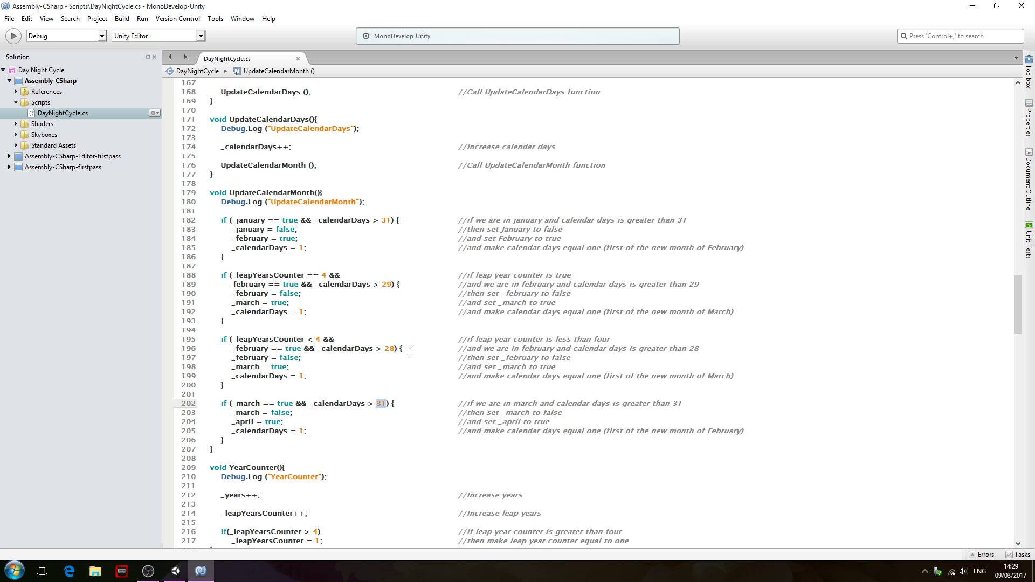
{"action": "mouse_move", "coordinate": [505, 383]}
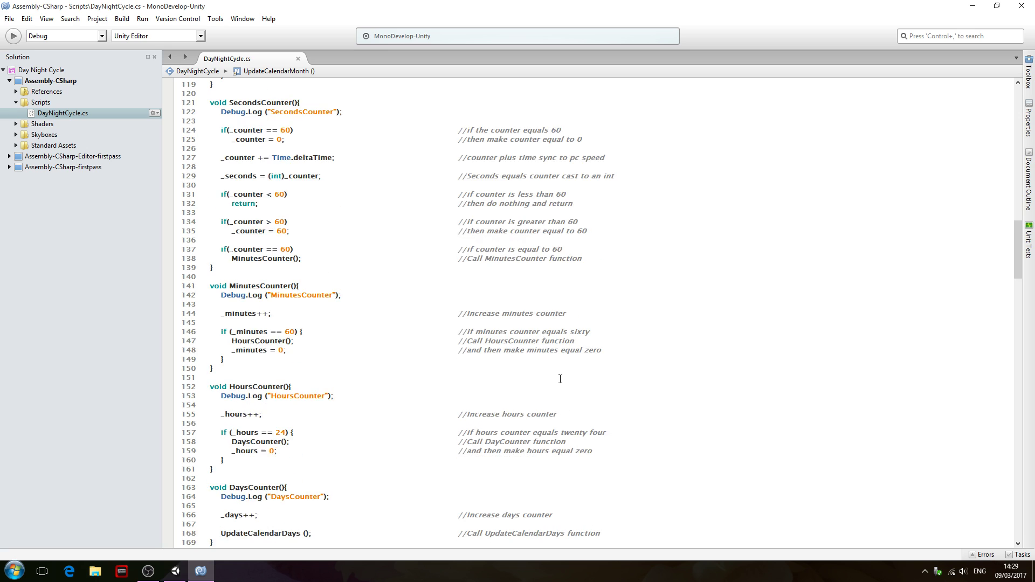
{"action": "scroll", "scroll_direction": "down", "scroll_amount": 3}
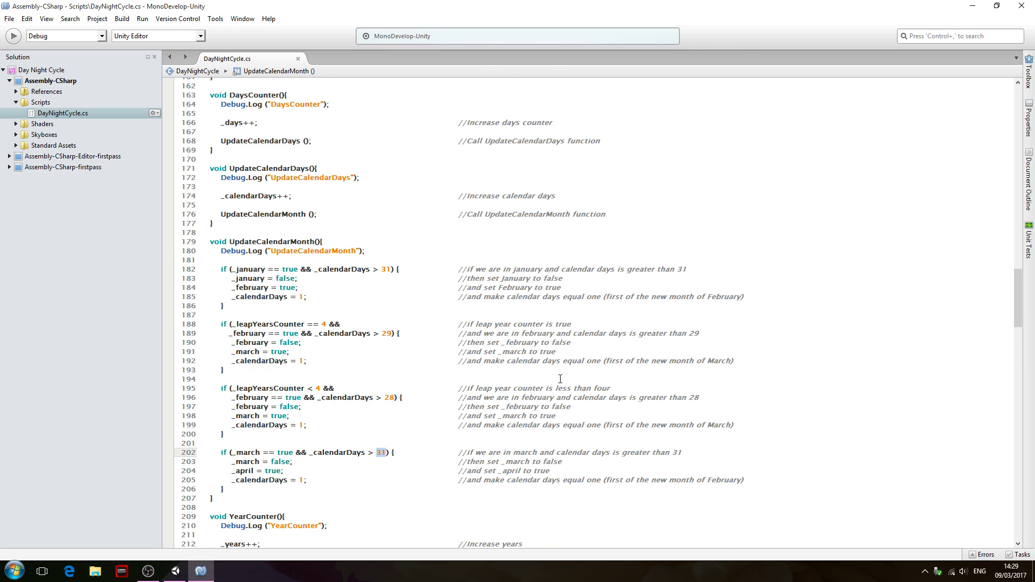
{"action": "scroll", "scroll_direction": "up", "scroll_amount": 3}
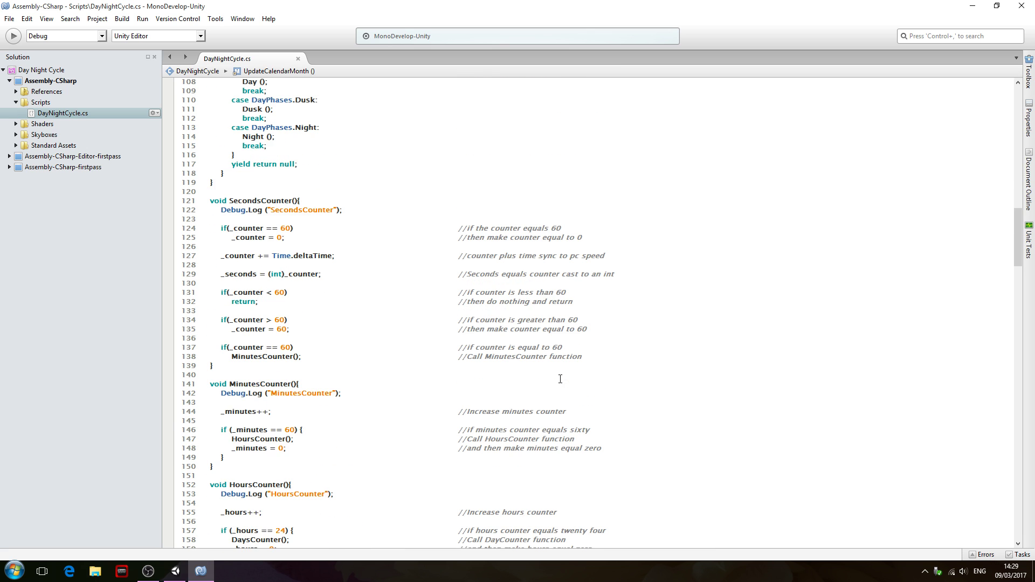
{"action": "scroll", "scroll_direction": "up", "scroll_amount": 3}
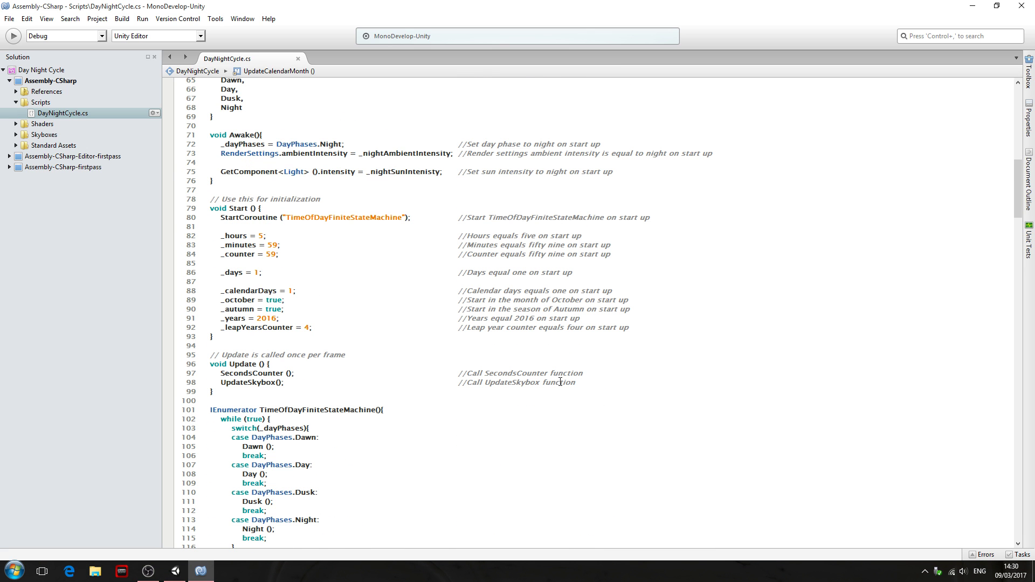